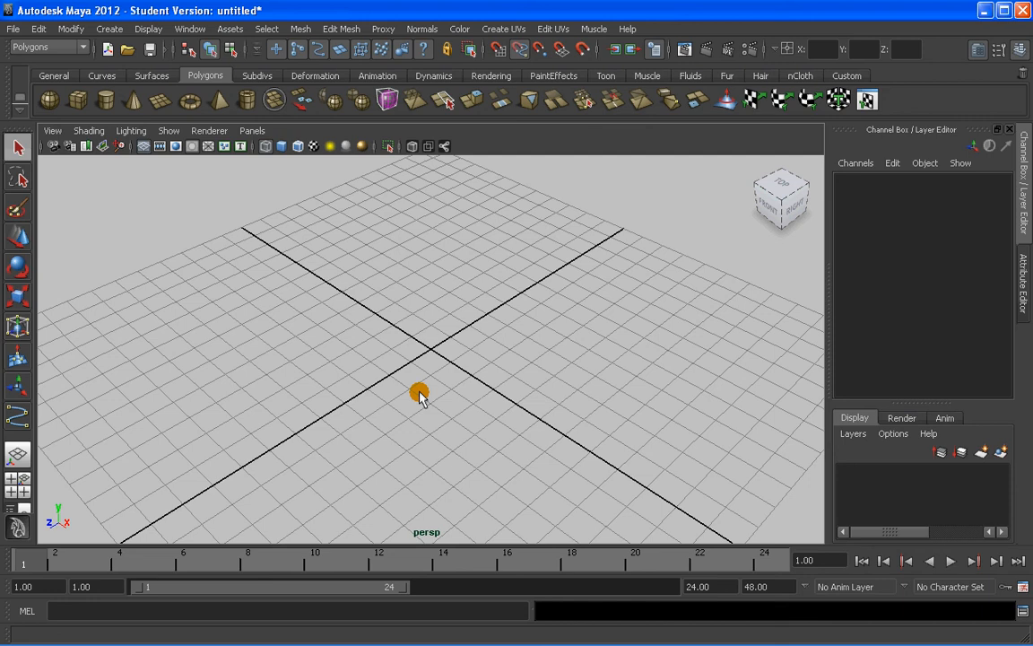
mouse_move(482, 357)
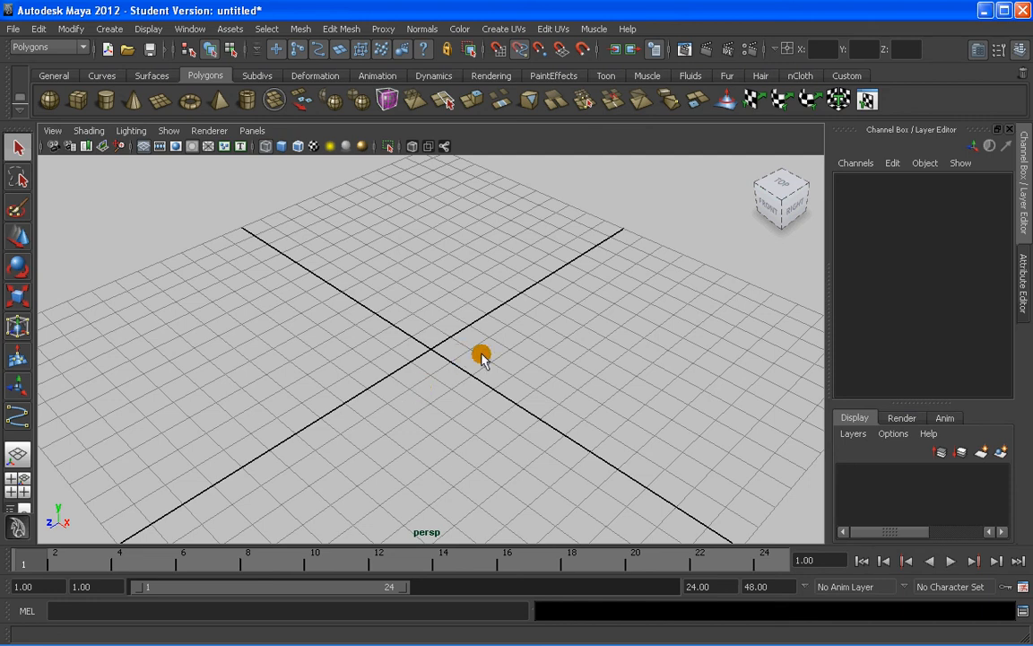
mouse_move(556, 359)
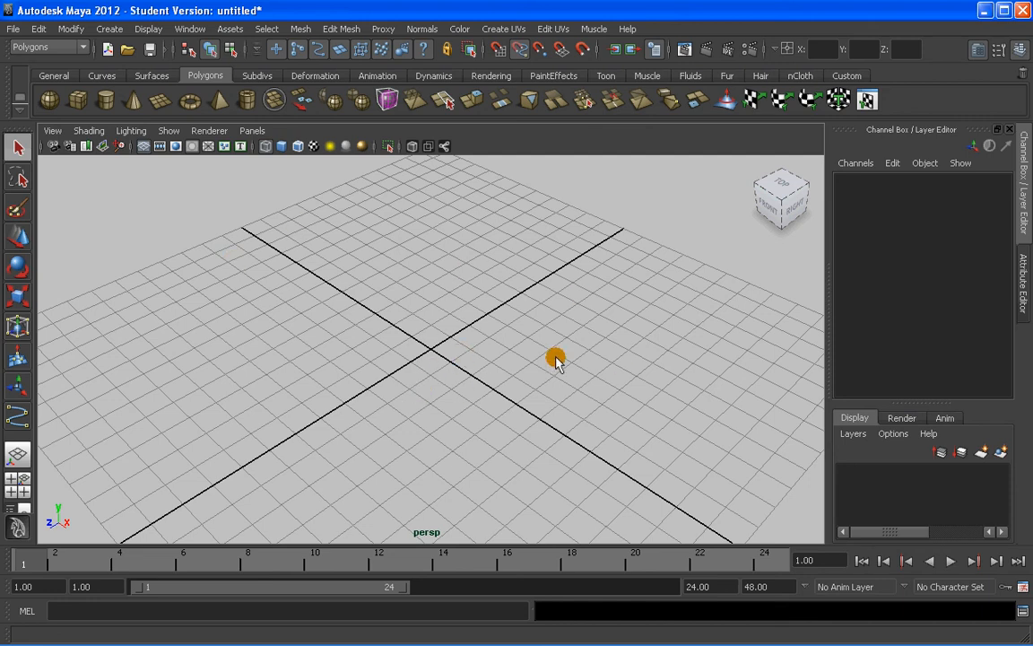
mouse_move(524, 352)
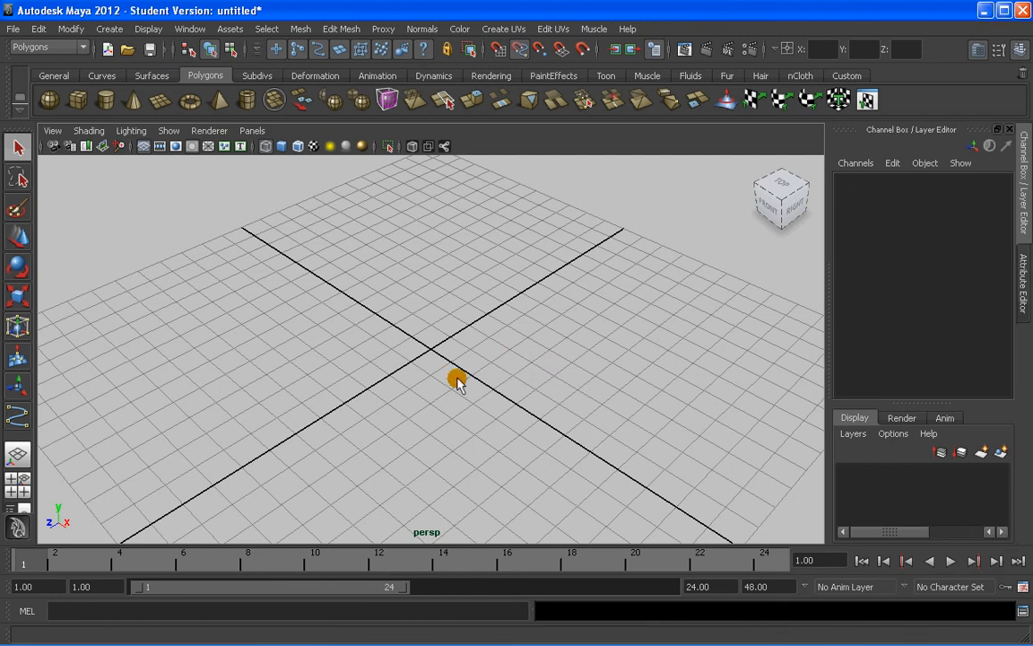
mouse_move(488, 368)
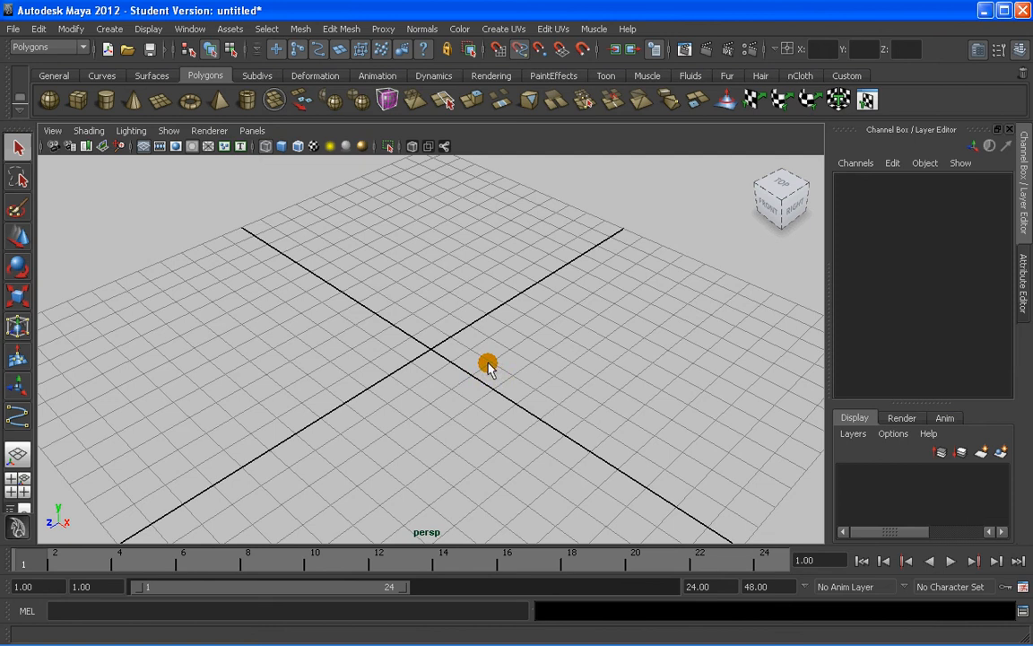
mouse_move(470, 370)
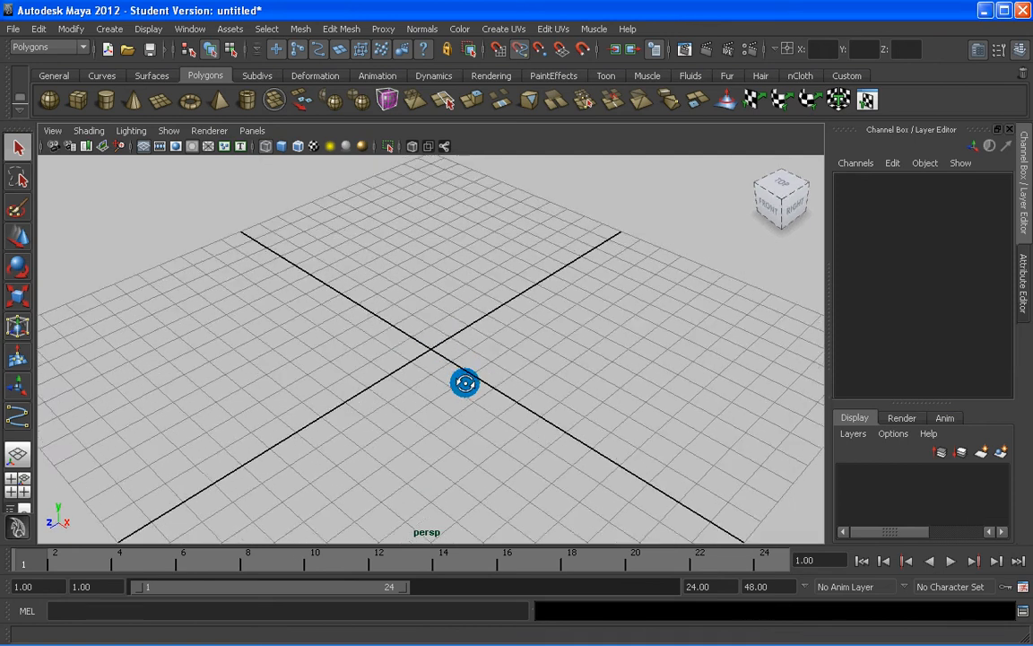
Orbit the perspective view and try the four-view layout before returning to a single perspective panel
drag(464, 384, 421, 363)
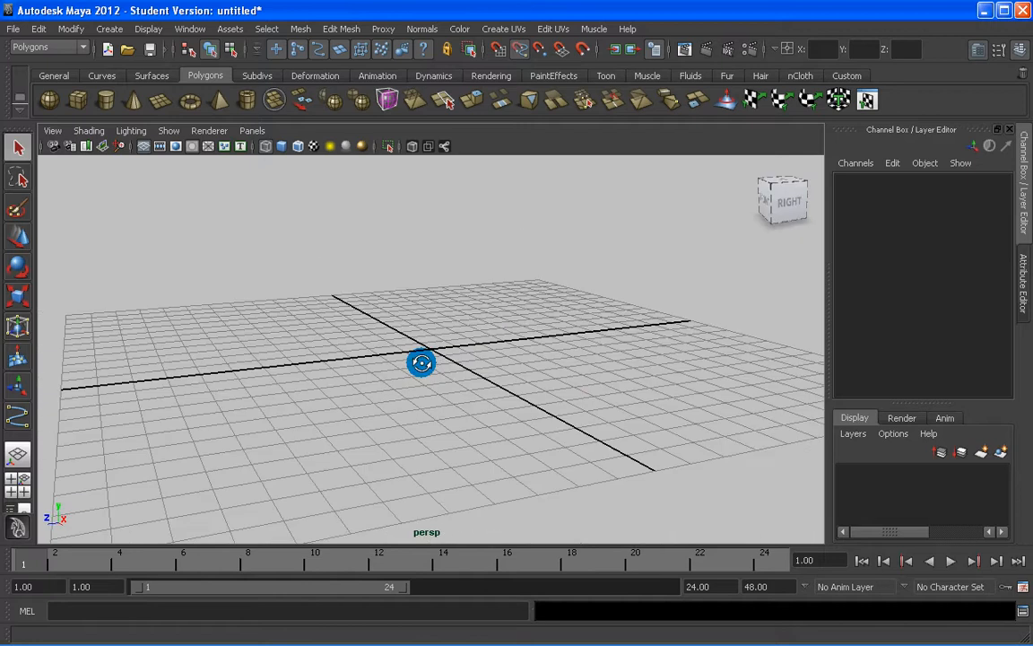
drag(422, 362, 459, 393)
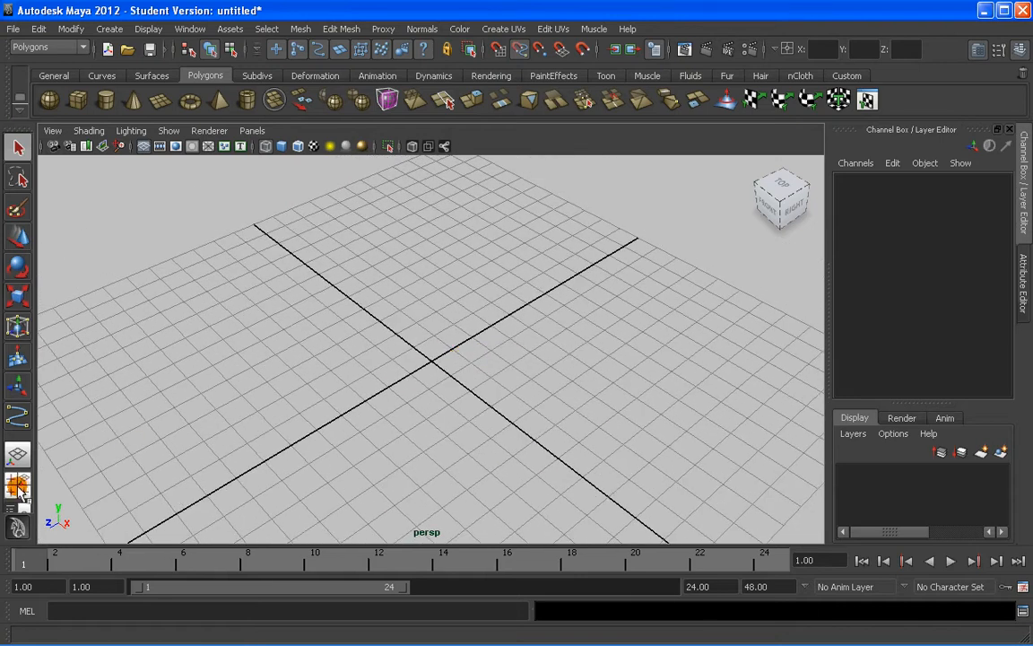
click(18, 486)
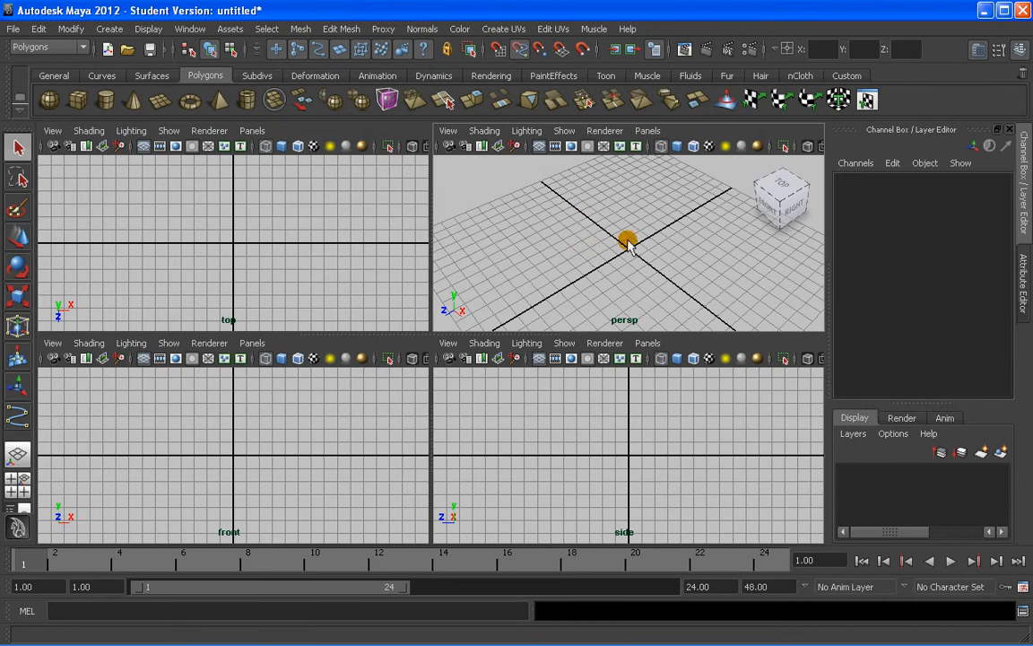
key(space)
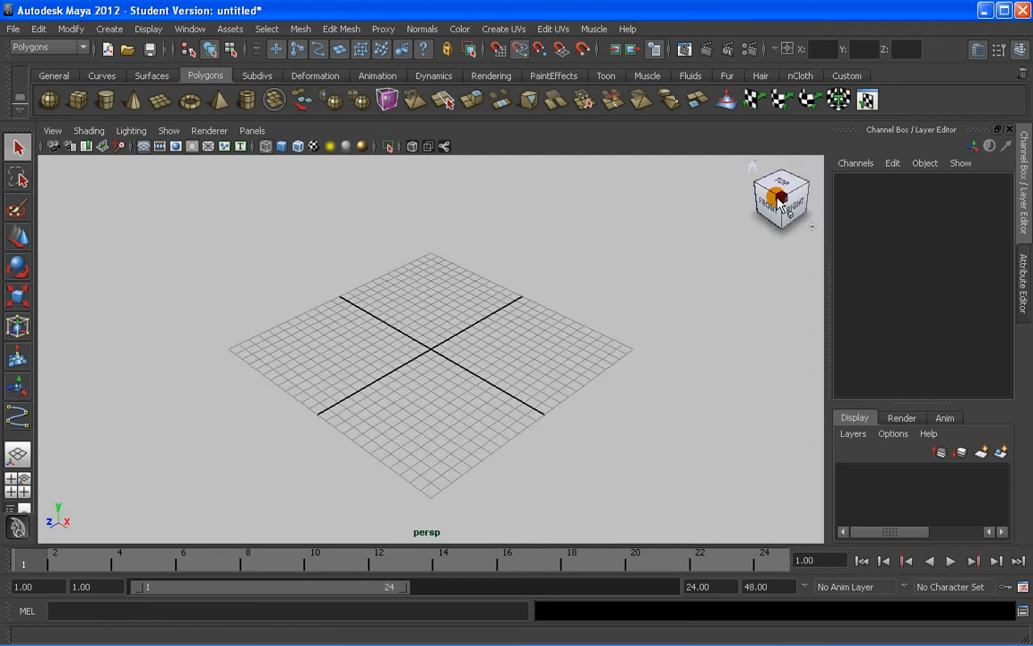
click(779, 196)
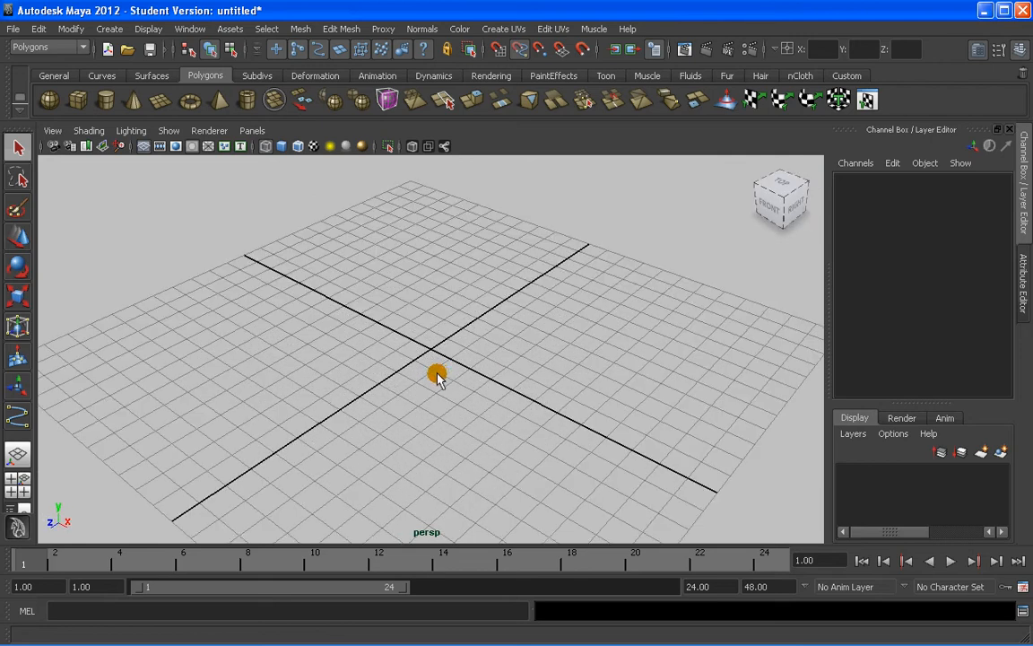
mouse_move(432, 330)
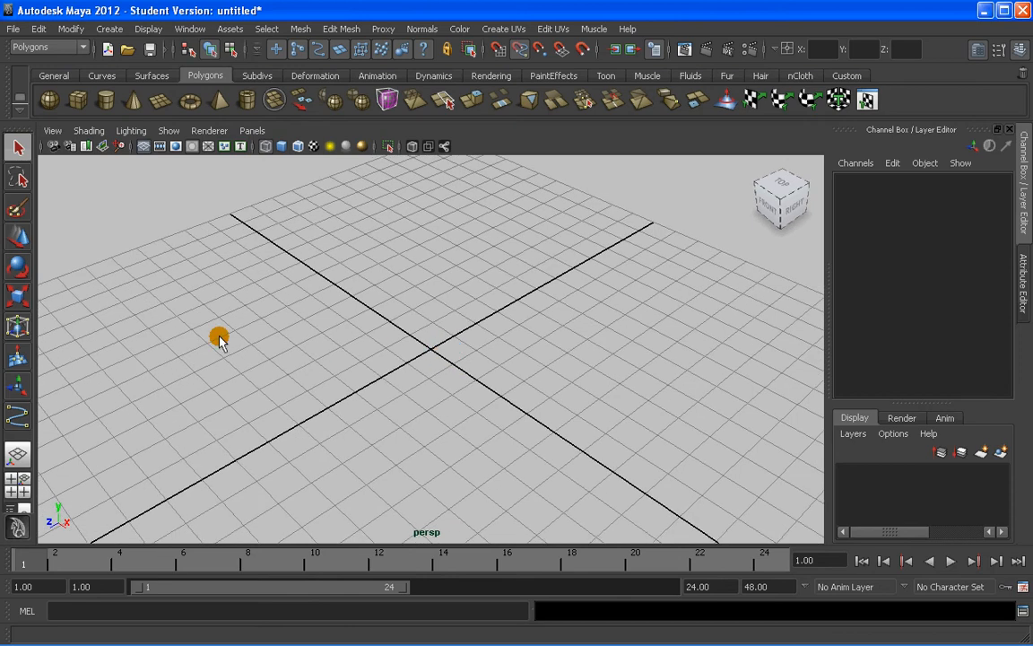
click(50, 47)
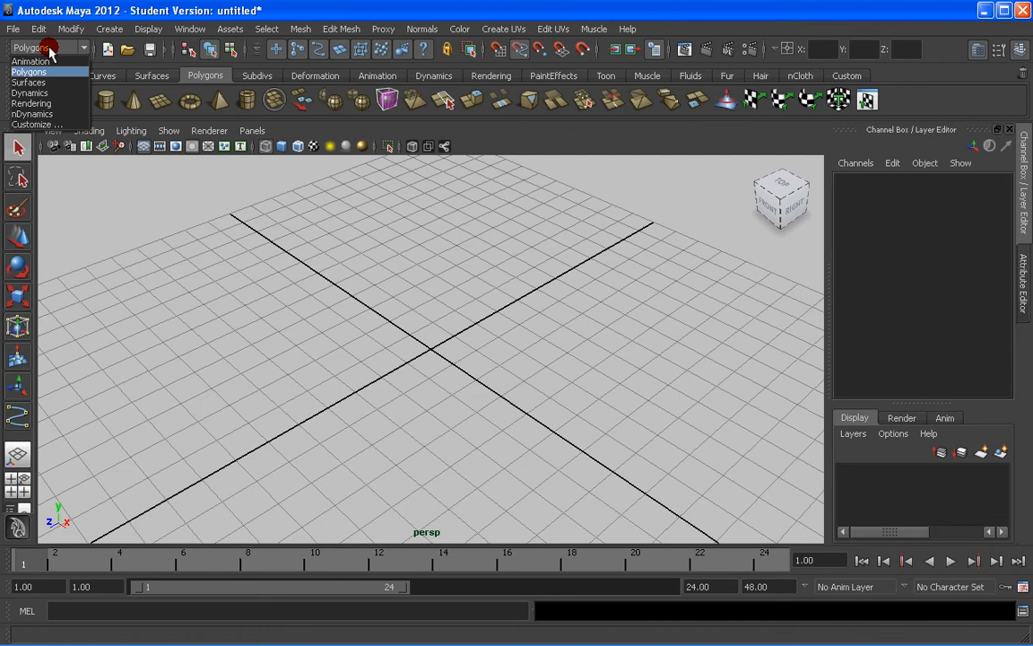
Switch the main menu set between the Surfaces module and another module
click(28, 82)
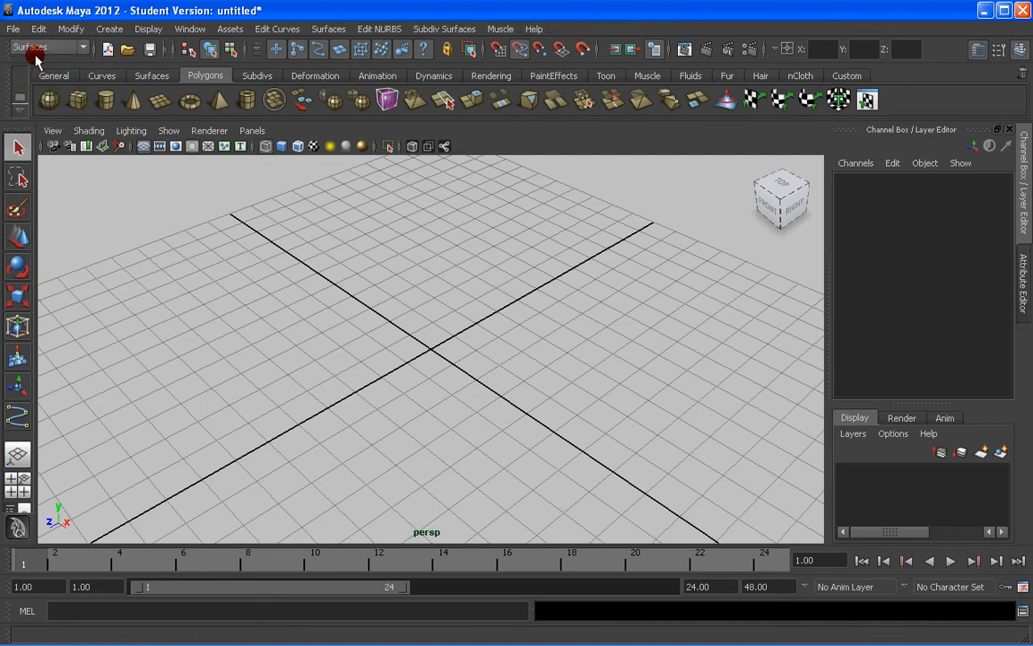
click(40, 46)
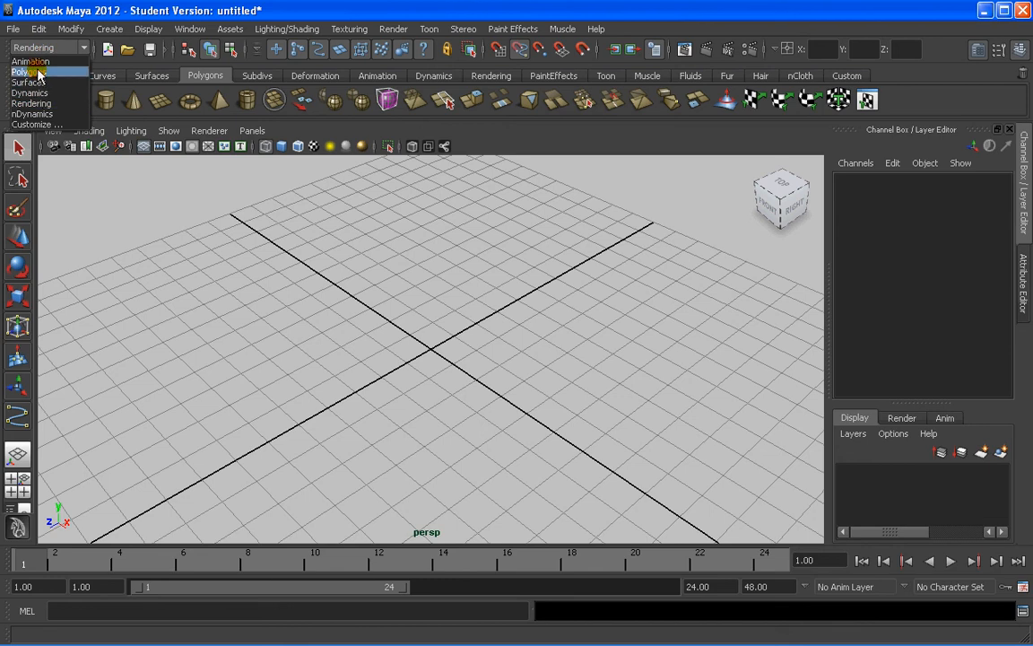
mouse_move(32, 61)
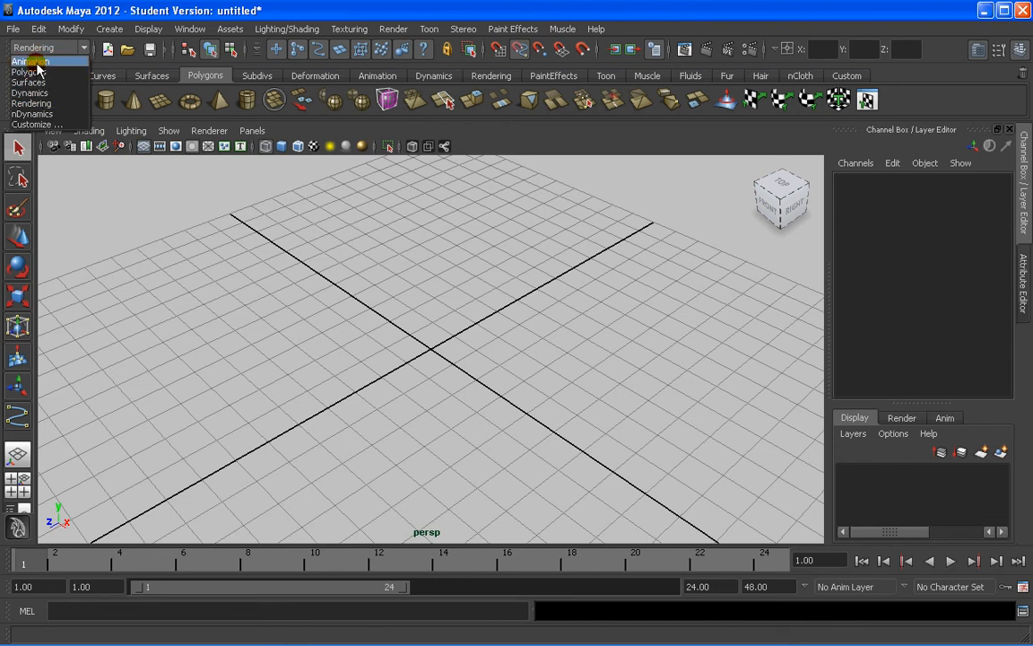
click(28, 61)
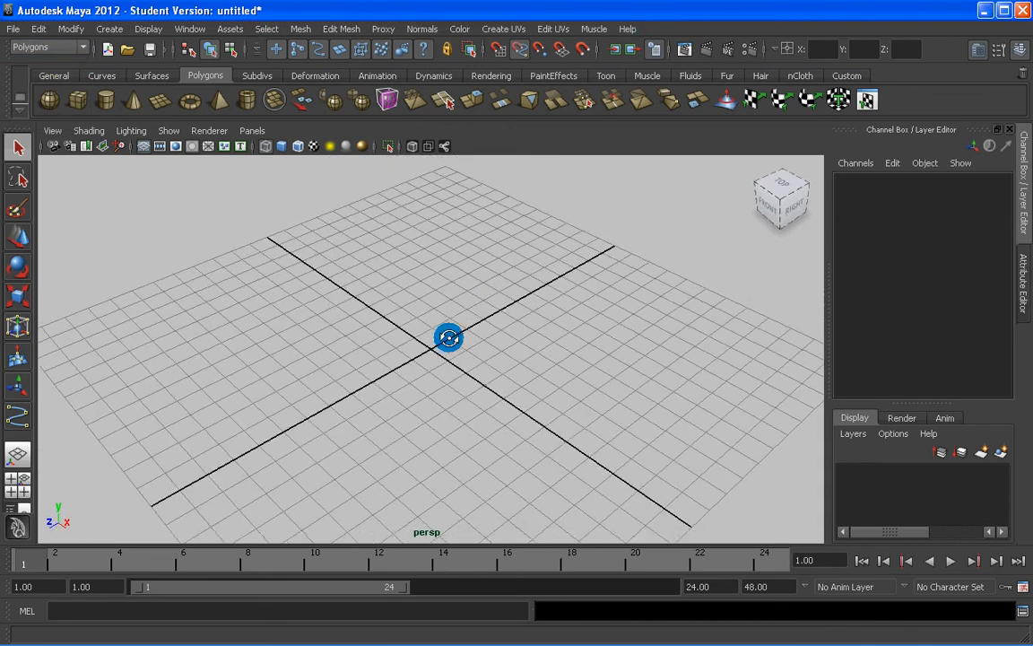
click(424, 29)
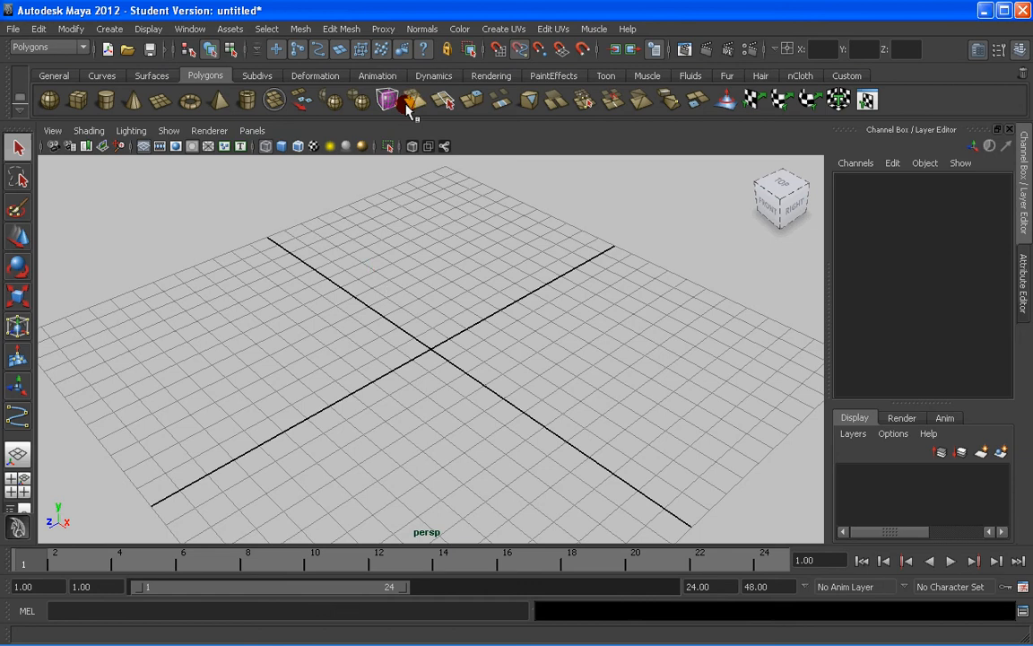
click(387, 99)
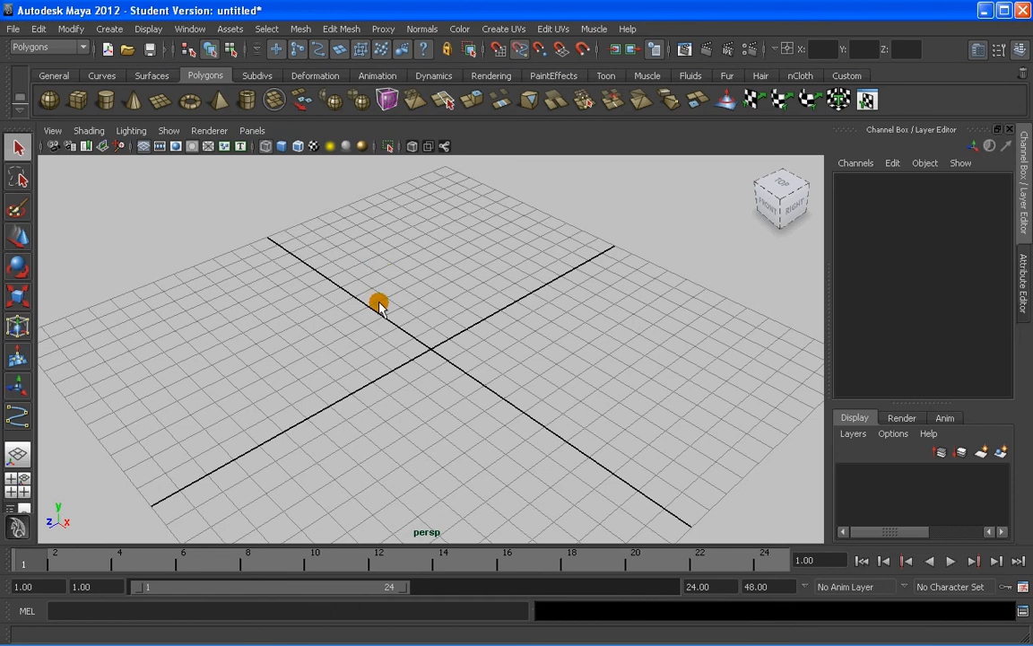
Browse the NURBS, polygon and subdivision shelf tool sets, ending on the polygon shelf
click(150, 75)
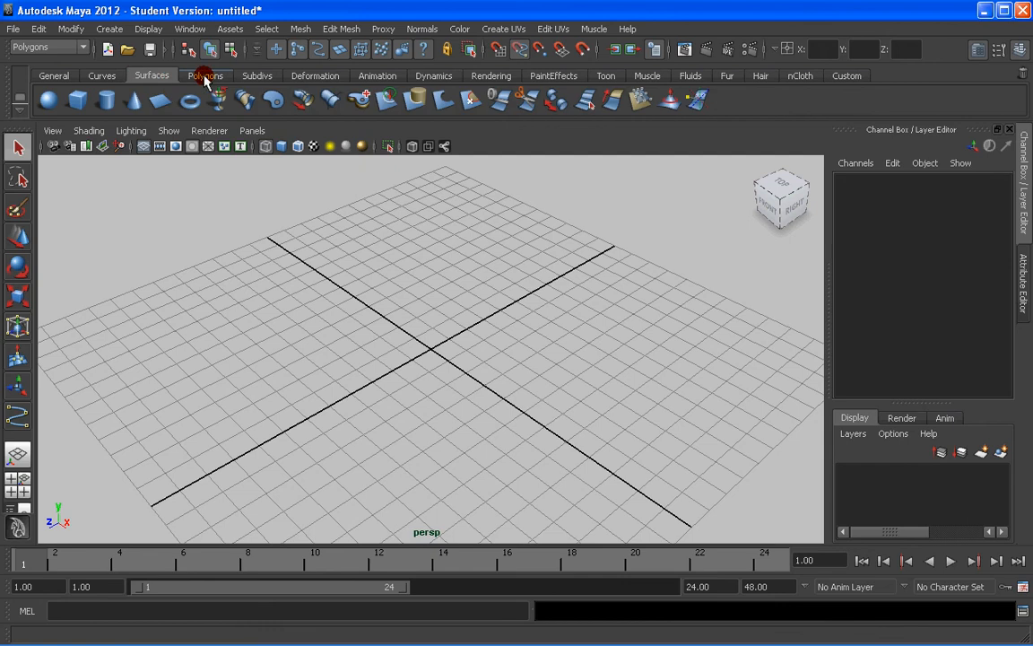
click(204, 75)
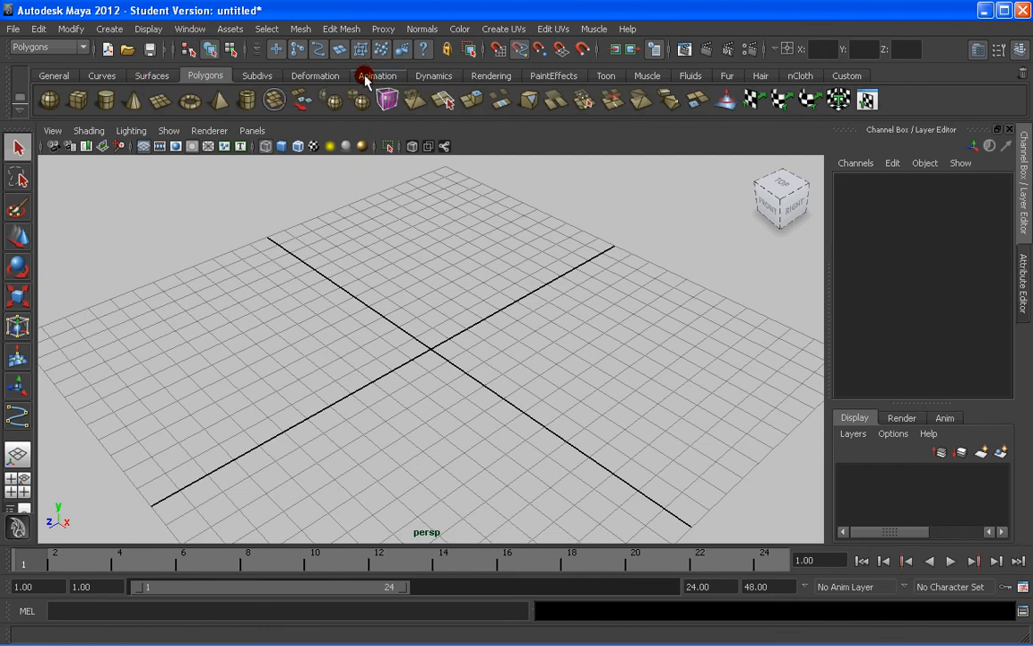
click(258, 76)
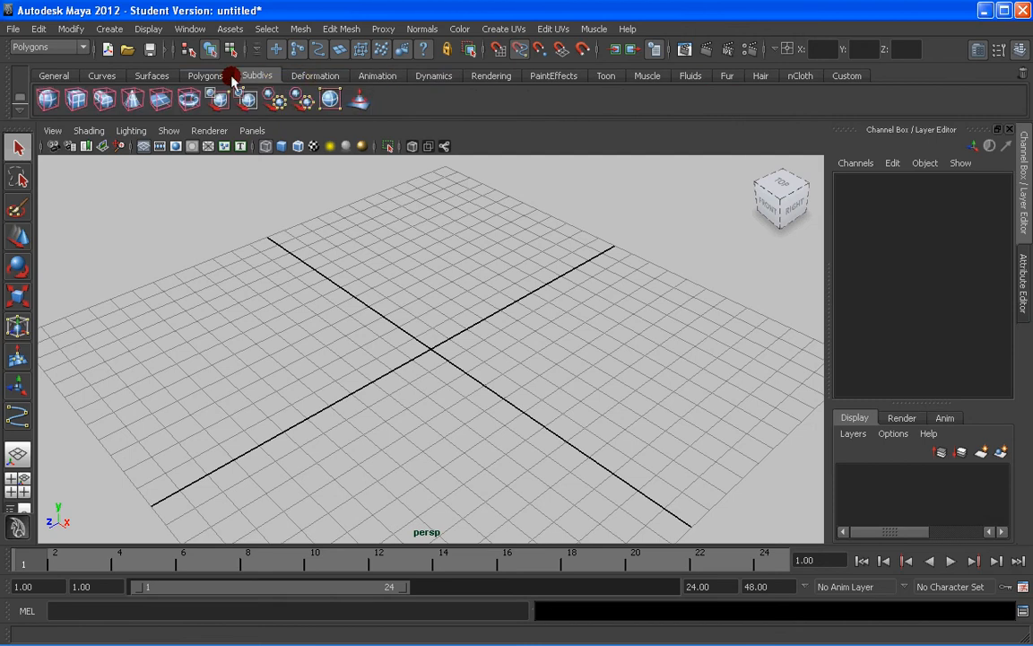
click(150, 75)
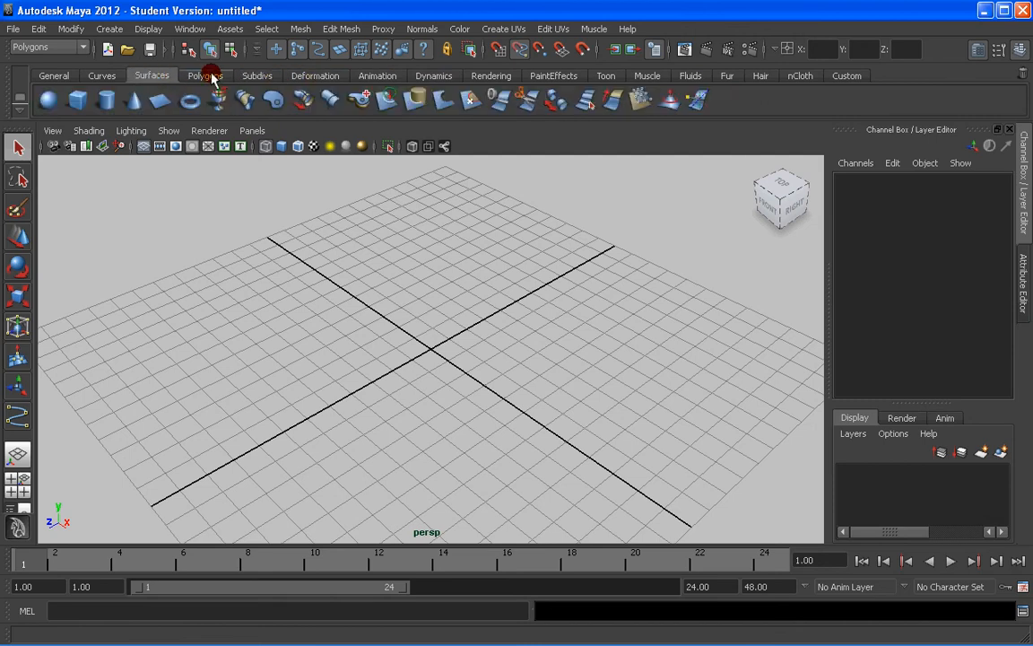
click(204, 76)
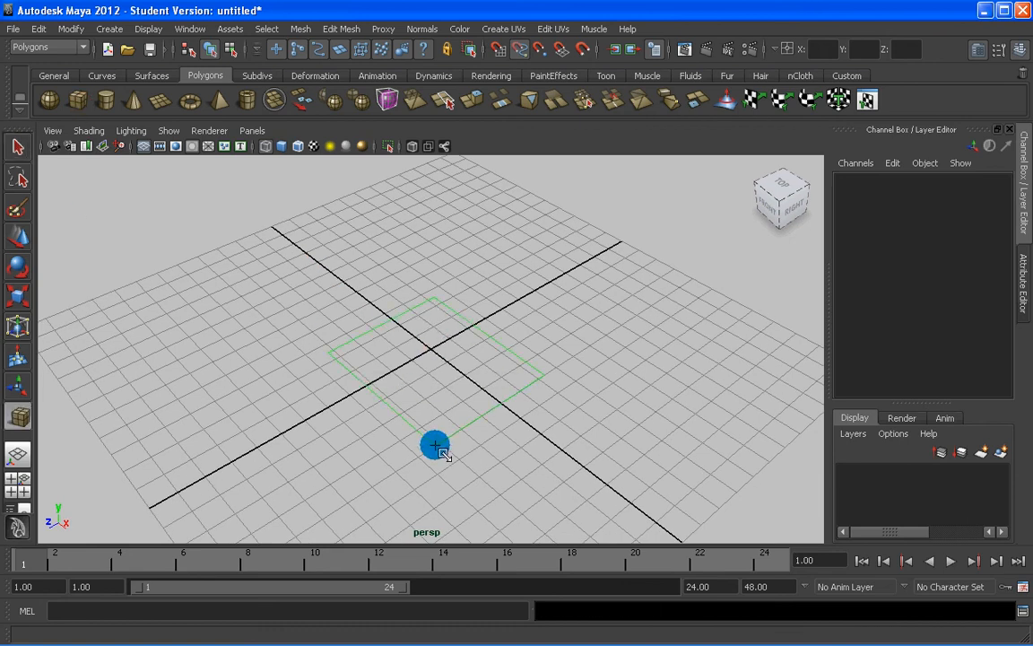
Draw a polygon cube at the grid centre and view it in wireframe mode
drag(434, 445, 452, 308)
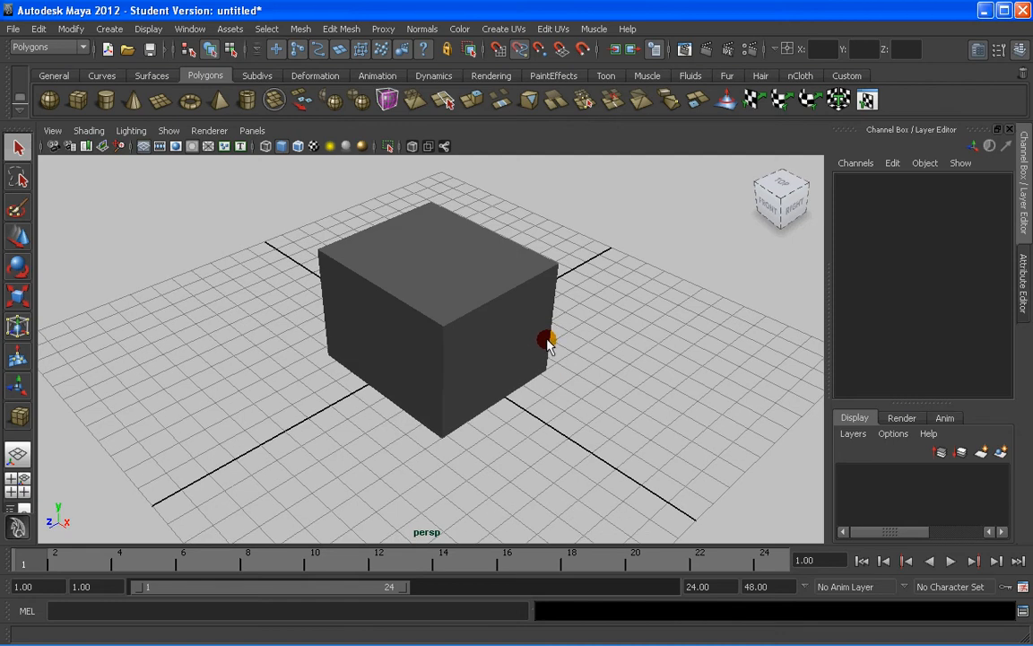
key(4)
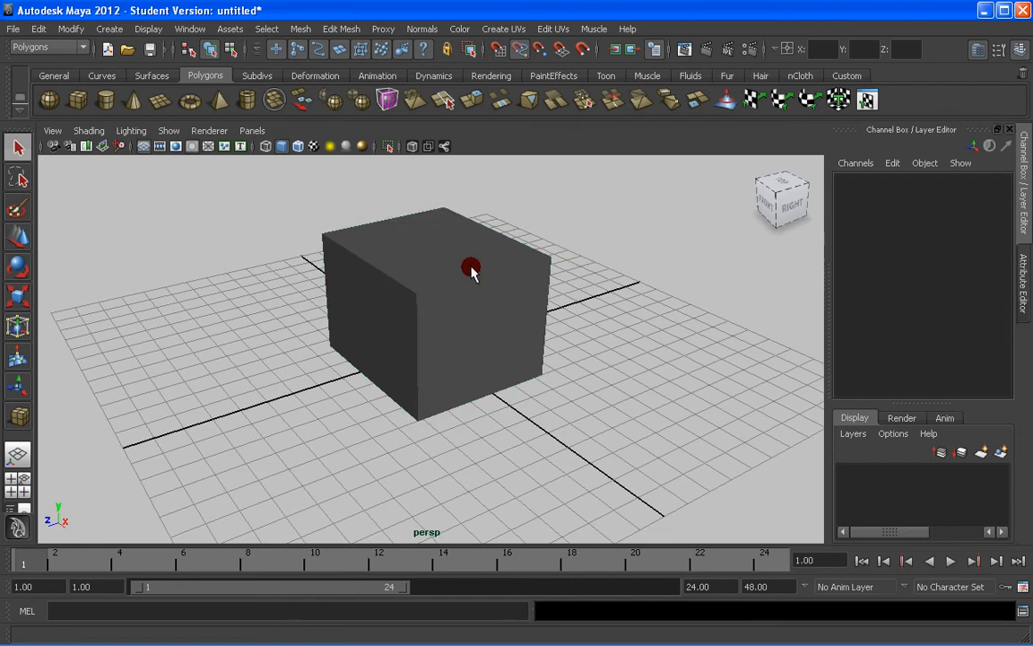
click(88, 129)
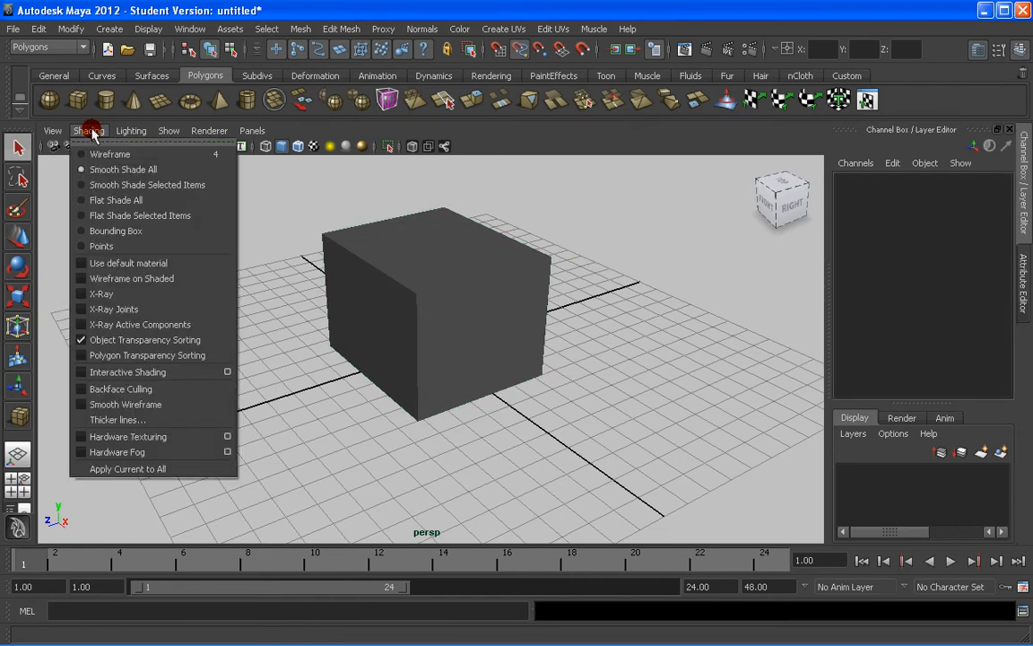
mouse_move(131, 278)
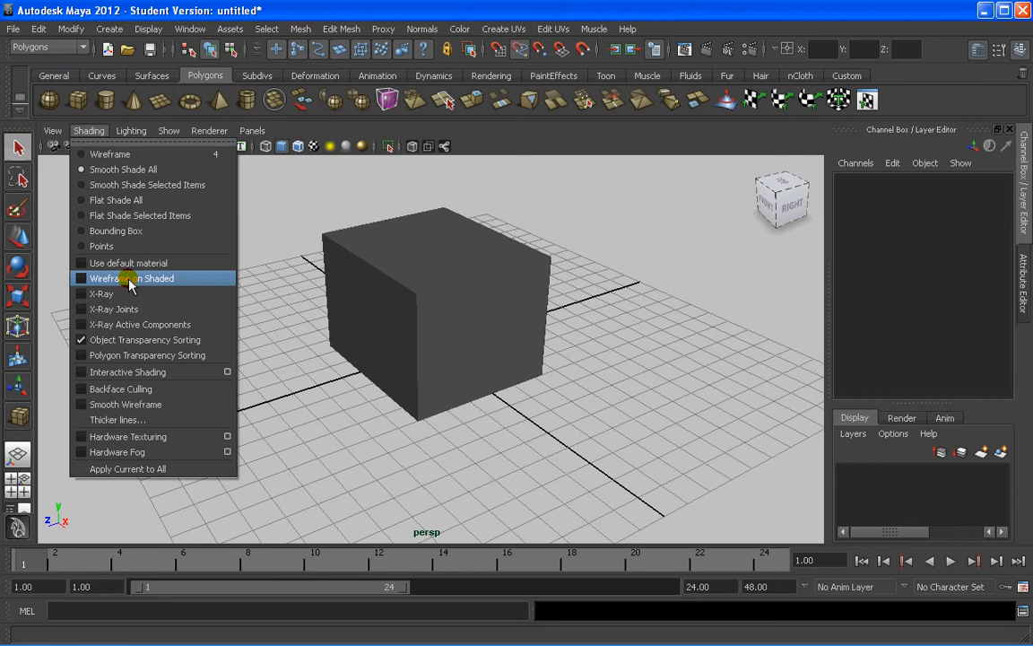
click(133, 278)
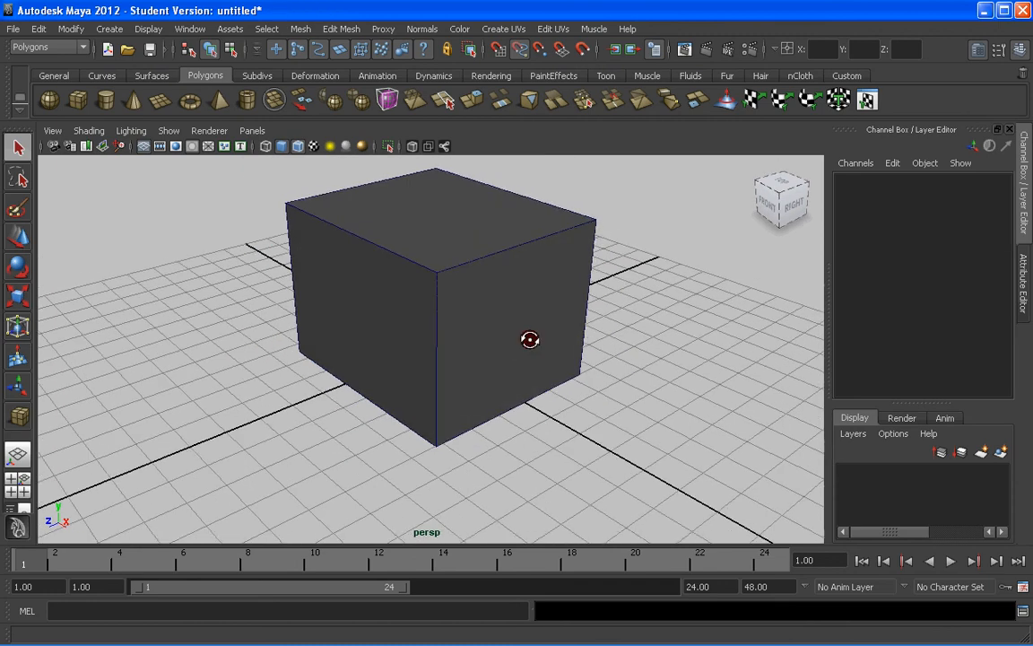
drag(531, 339, 546, 244)
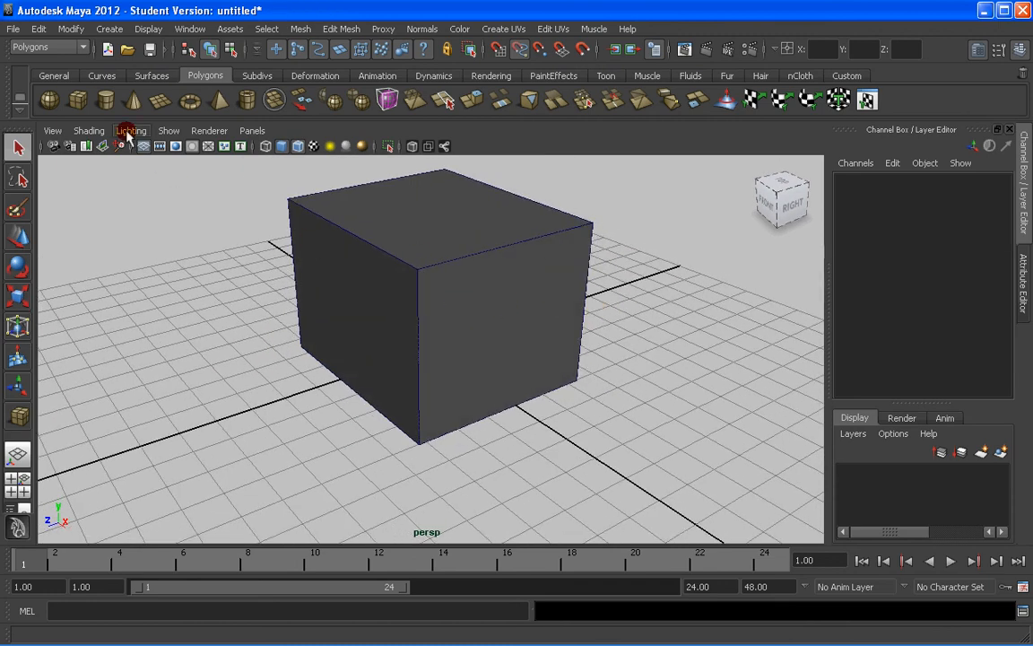
click(88, 129)
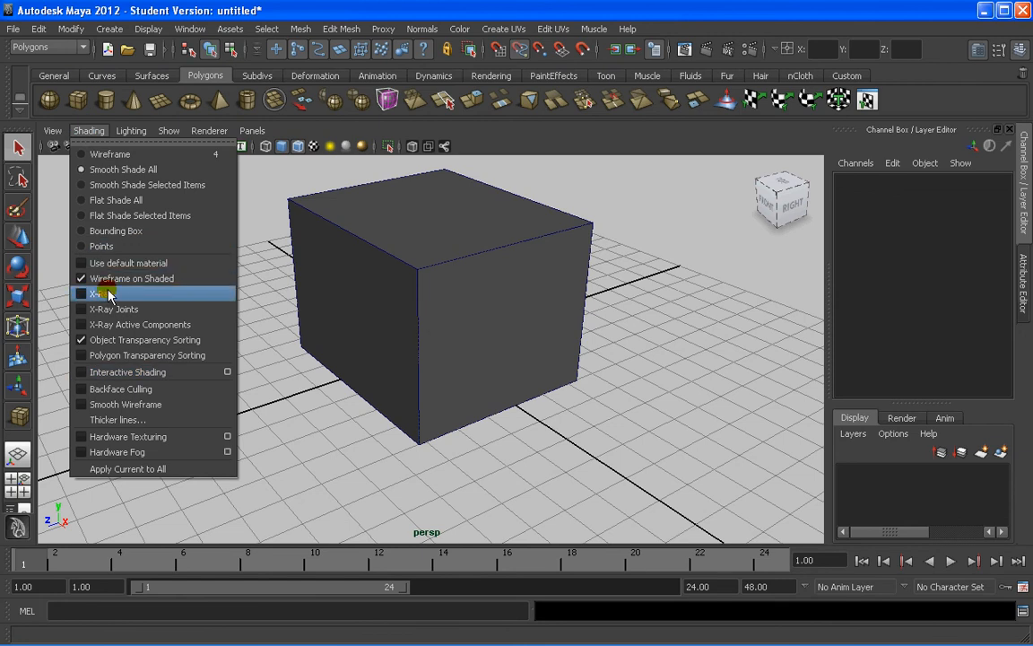
click(99, 294)
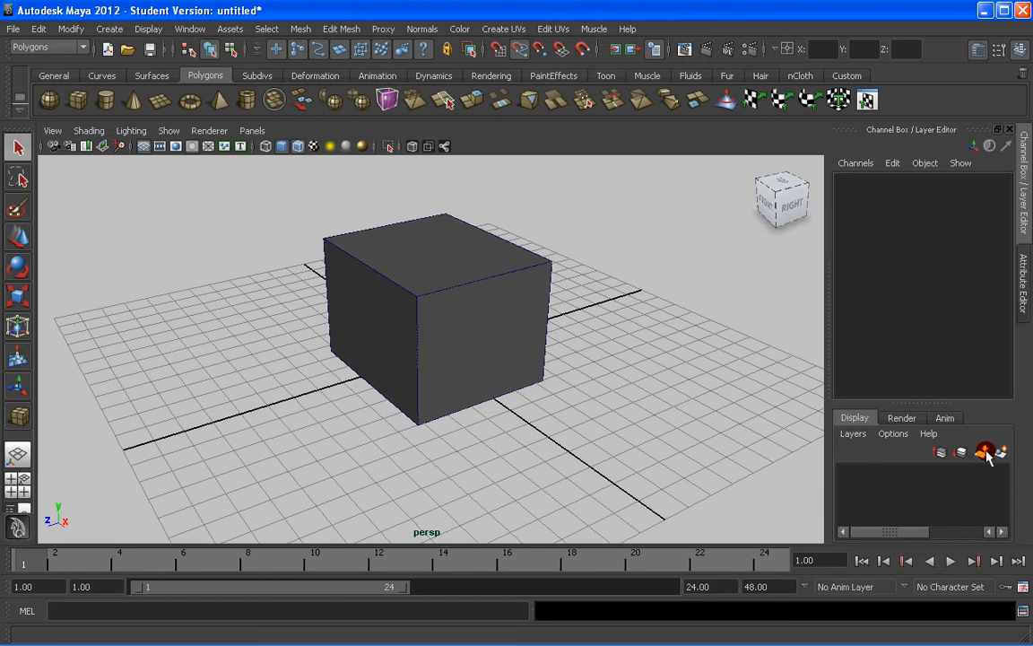
click(983, 452)
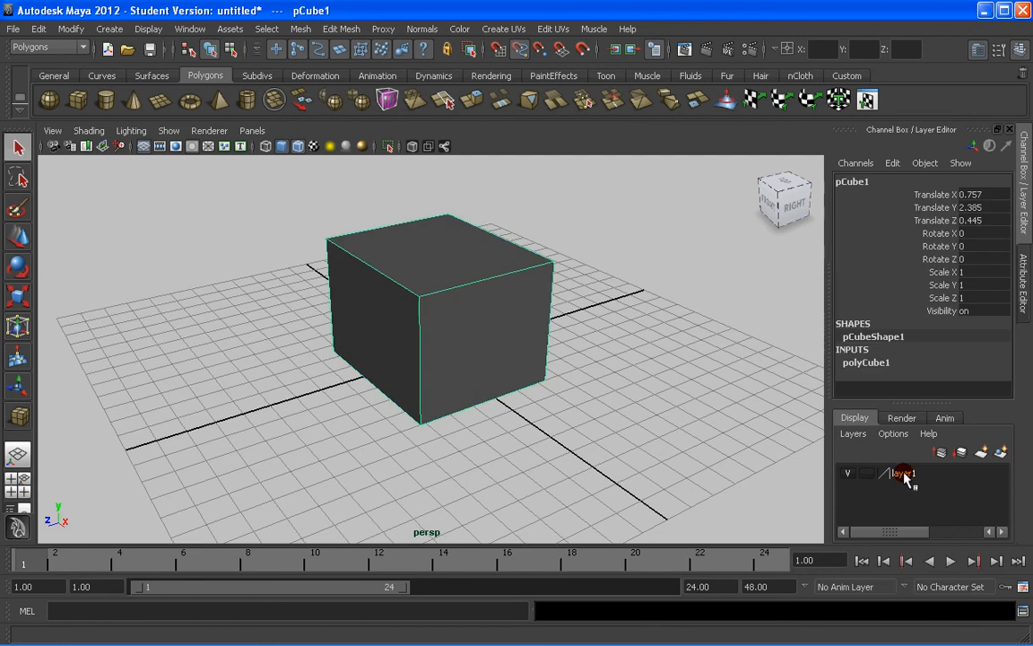
right_click(900, 473)
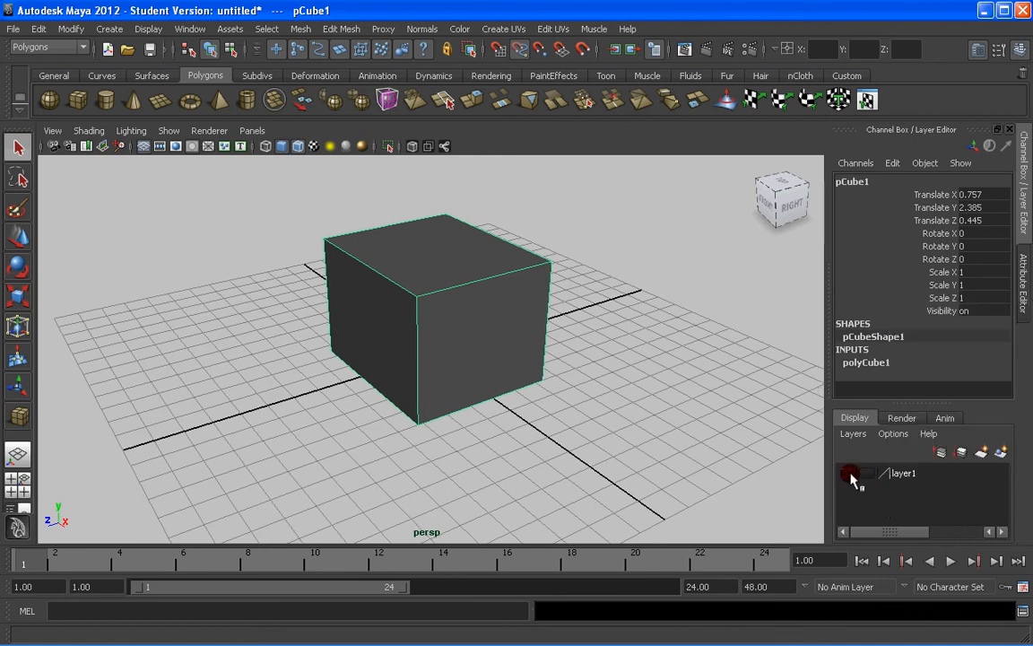
click(847, 473)
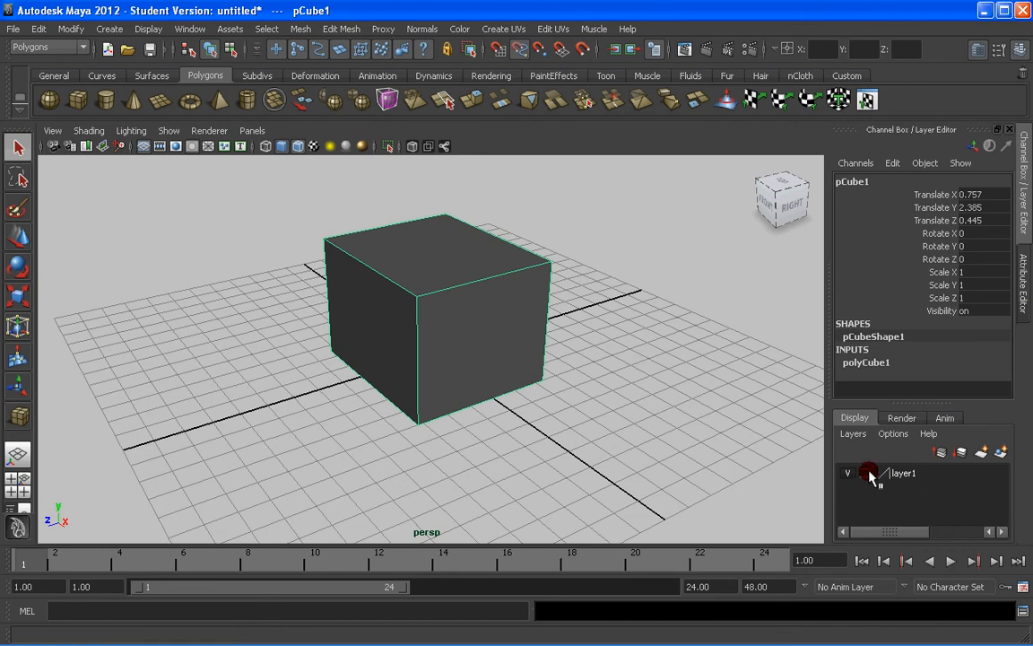
right_click(900, 474)
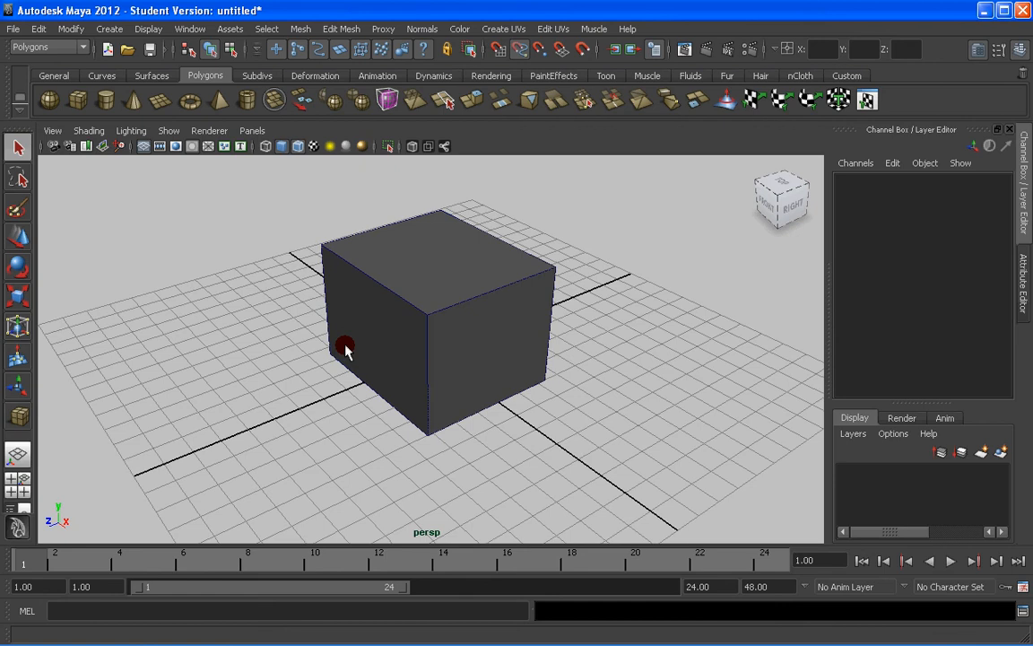
Show the Outliner listing cameras, pCube1 and default sets beside the perspective view via the Persp/Outliner layout
click(191, 29)
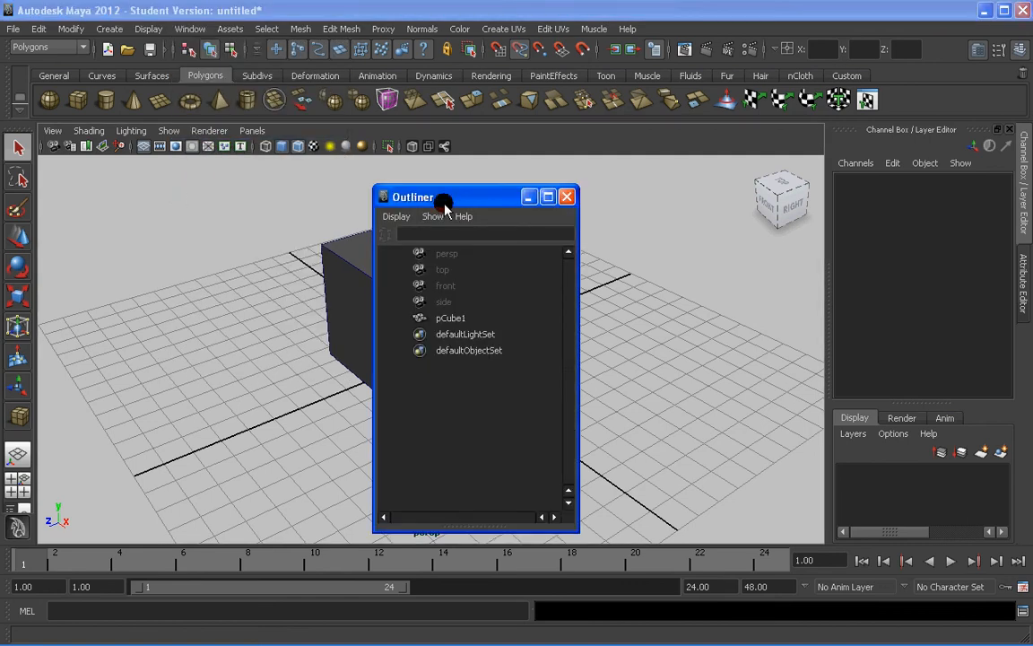
click(567, 195)
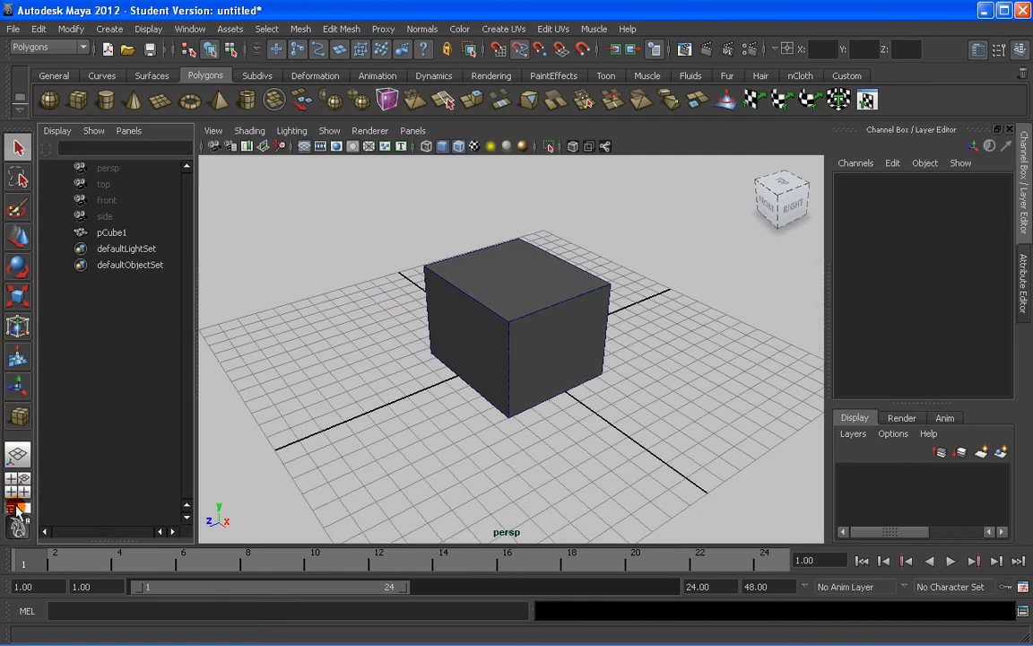
click(18, 509)
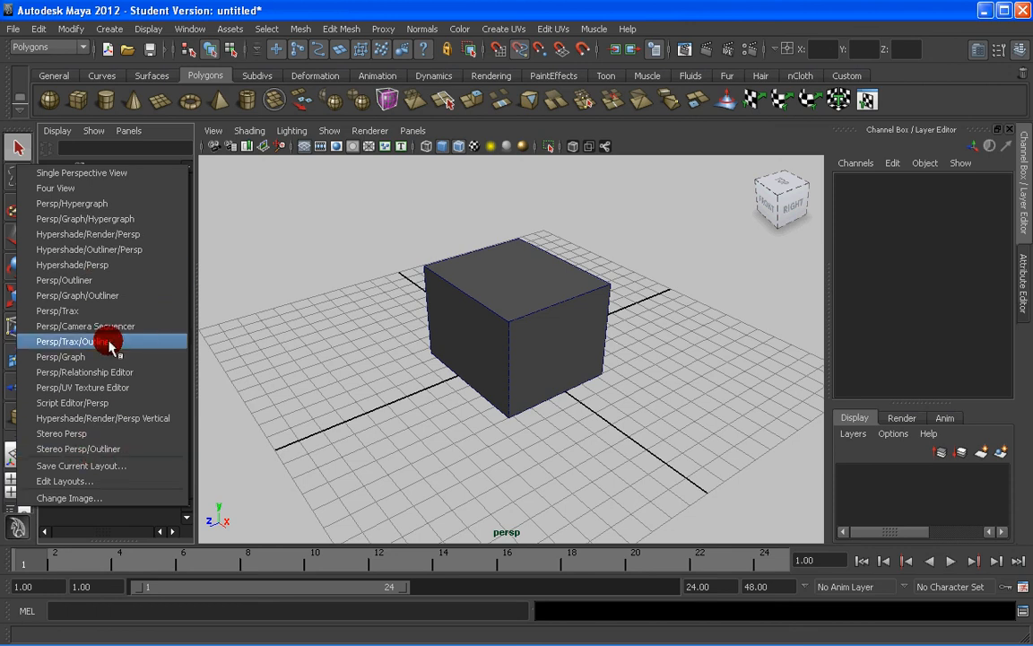
mouse_move(104, 337)
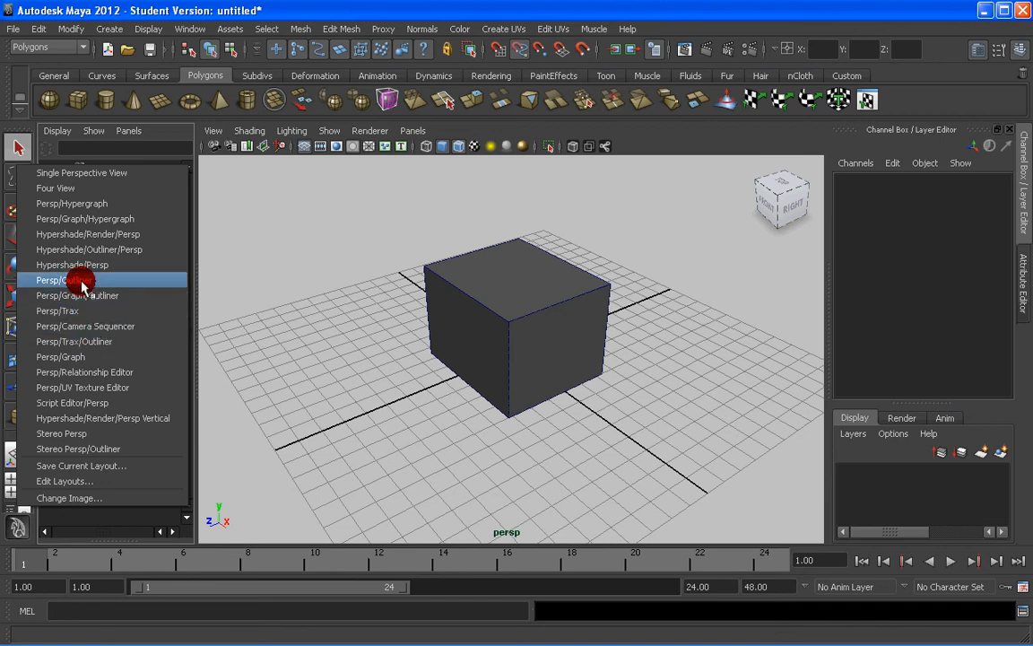
click(63, 279)
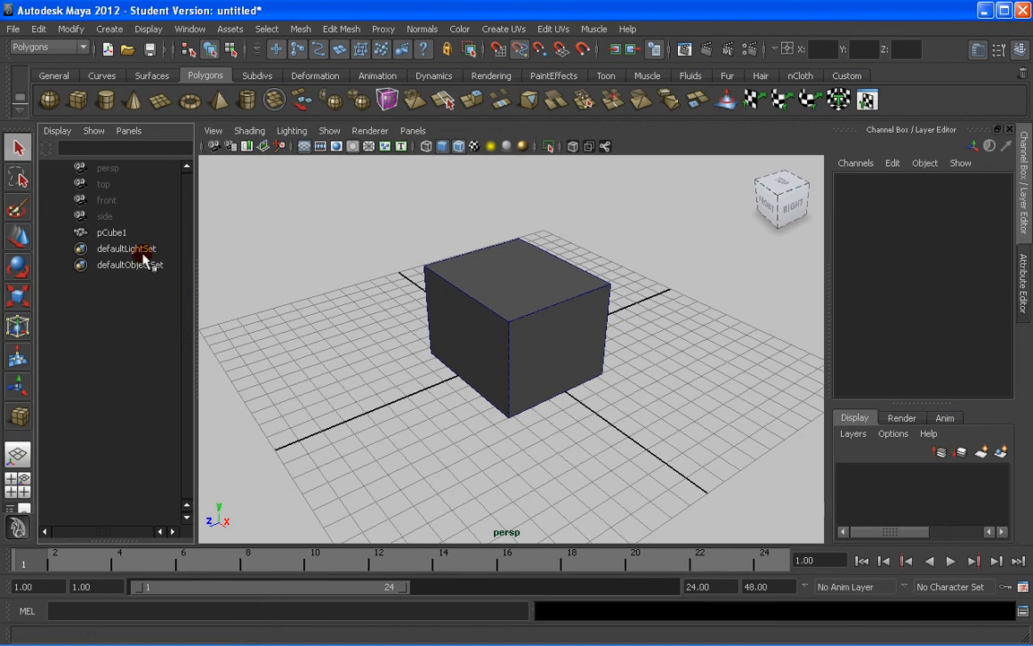
Select the cube, create a polygon sphere, then select the sphere in the outliner and delete it
click(550, 338)
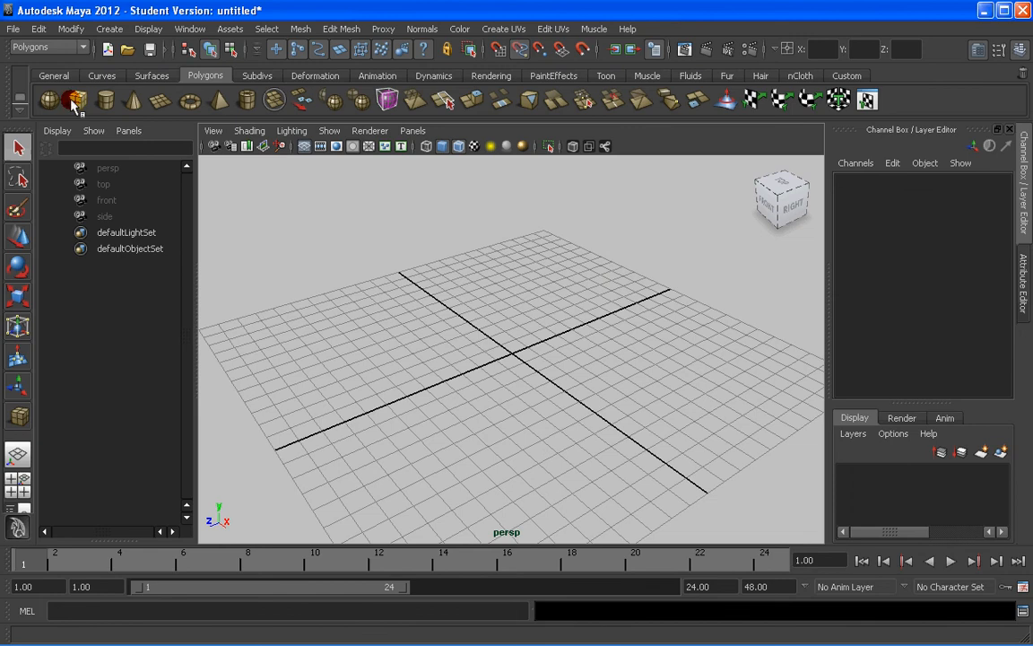
click(75, 101)
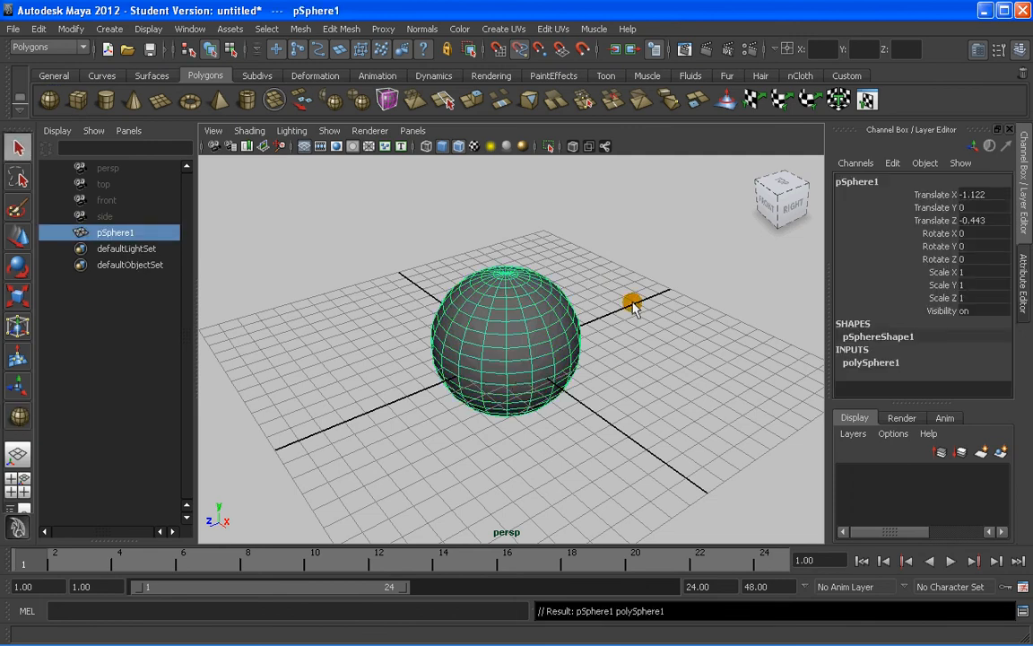
click(115, 233)
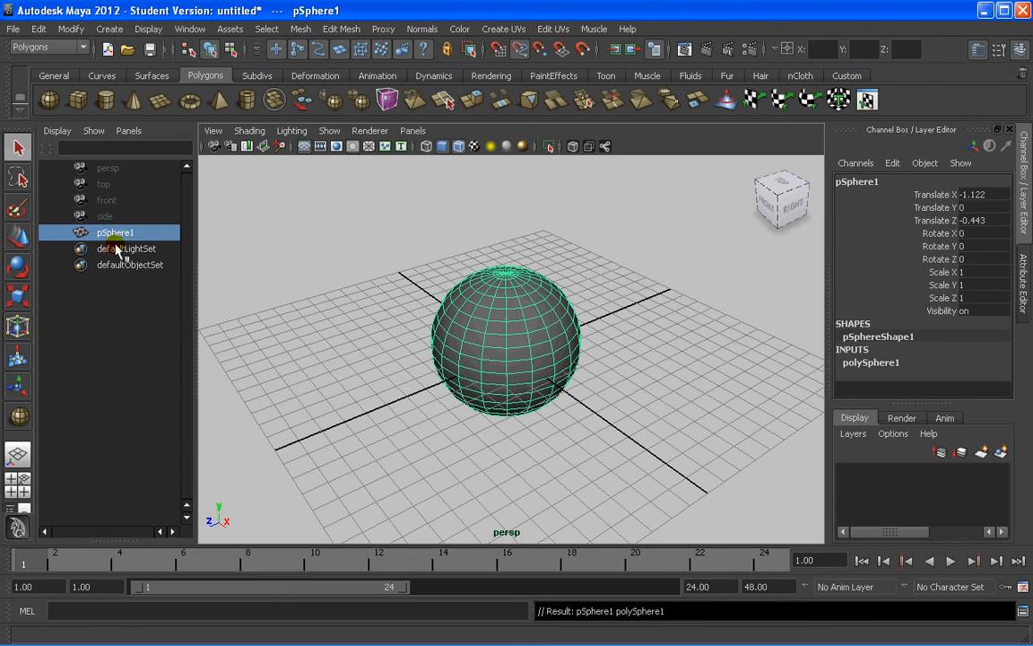
key(Delete)
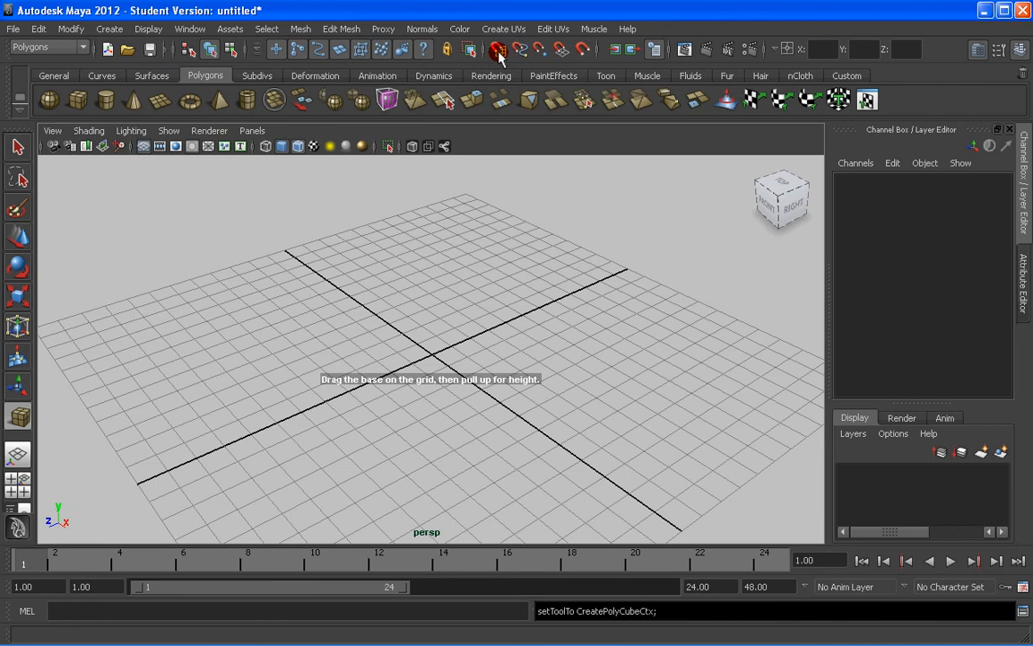
mouse_move(498, 50)
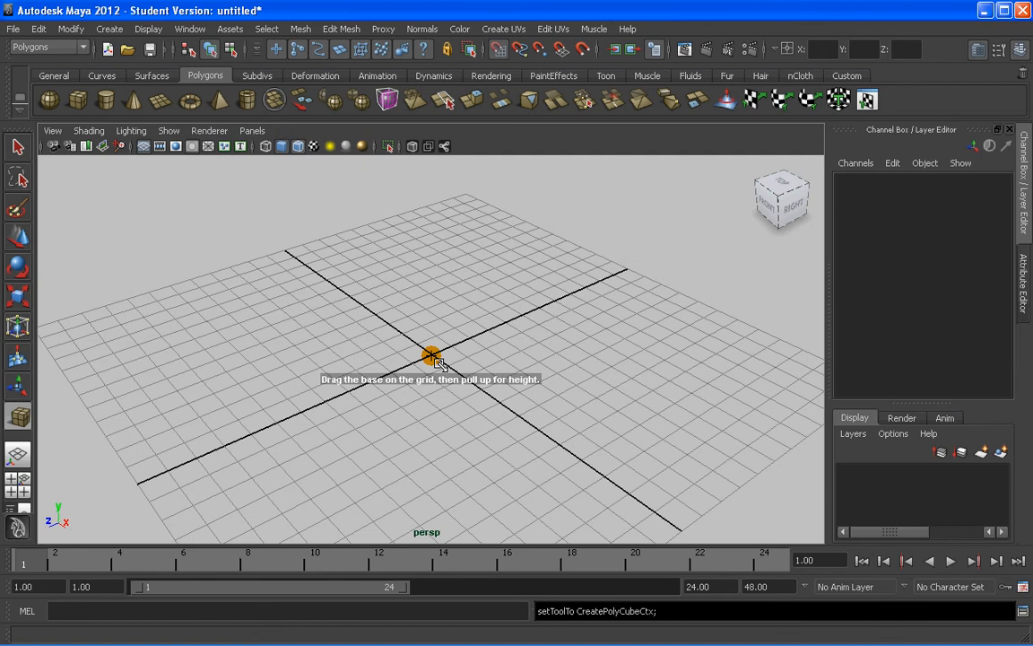
Interactively draw a new polygon cube: base on the grid, then pull up its height and finish
drag(431, 355, 413, 436)
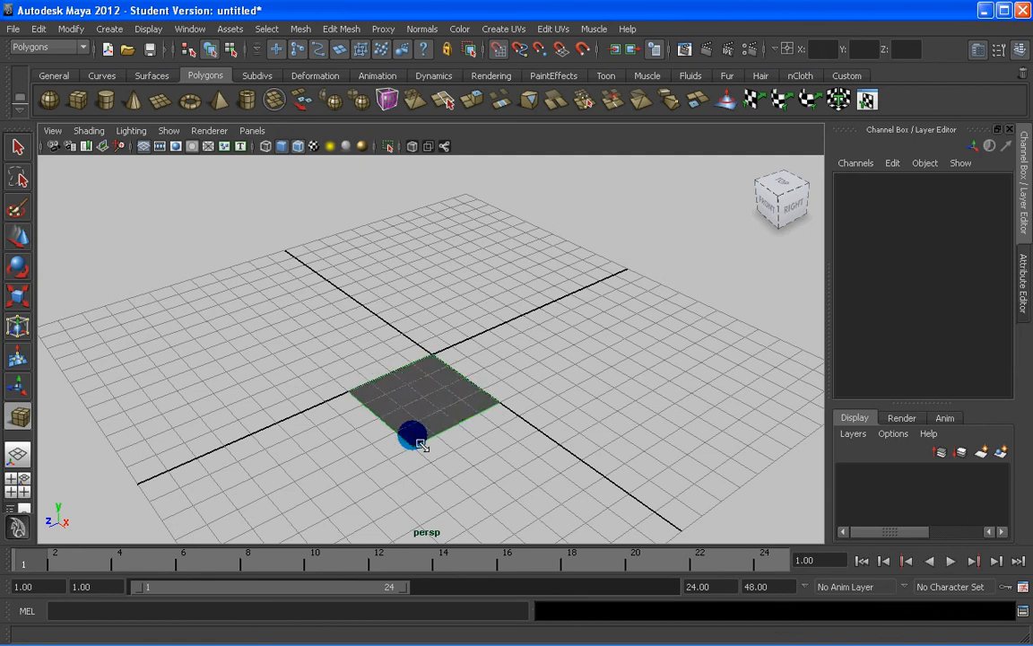
drag(412, 437, 457, 441)
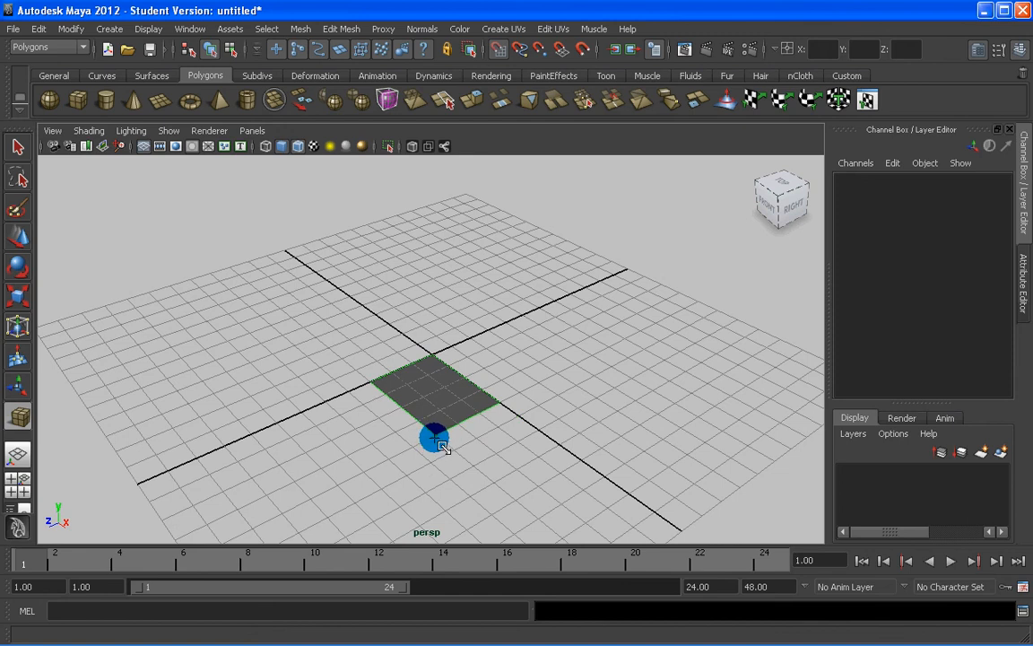
drag(434, 438, 427, 405)
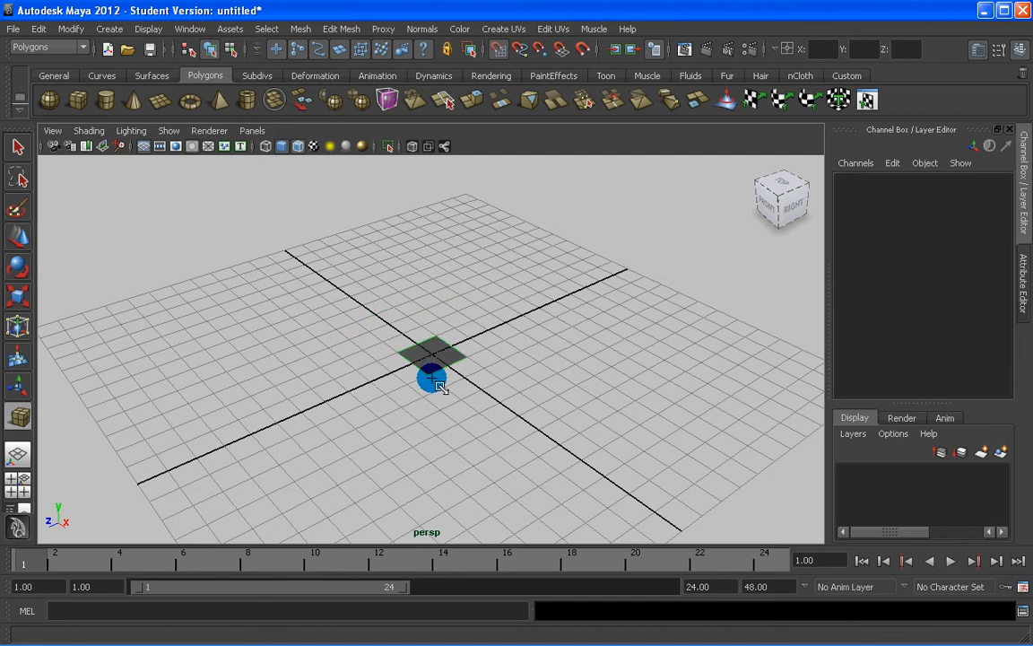
drag(430, 377, 423, 416)
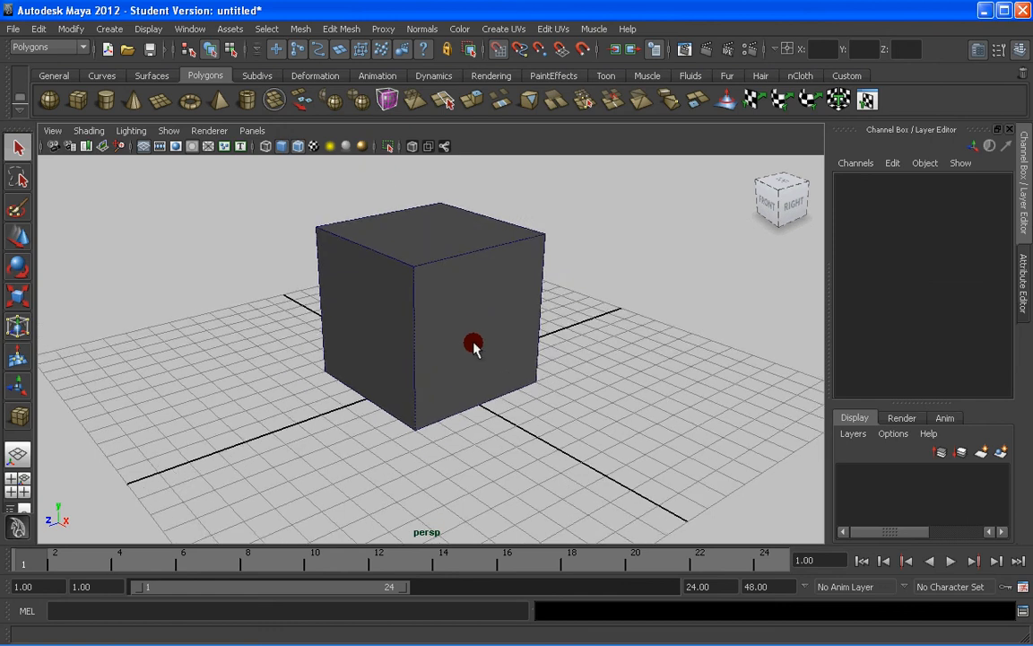
click(474, 345)
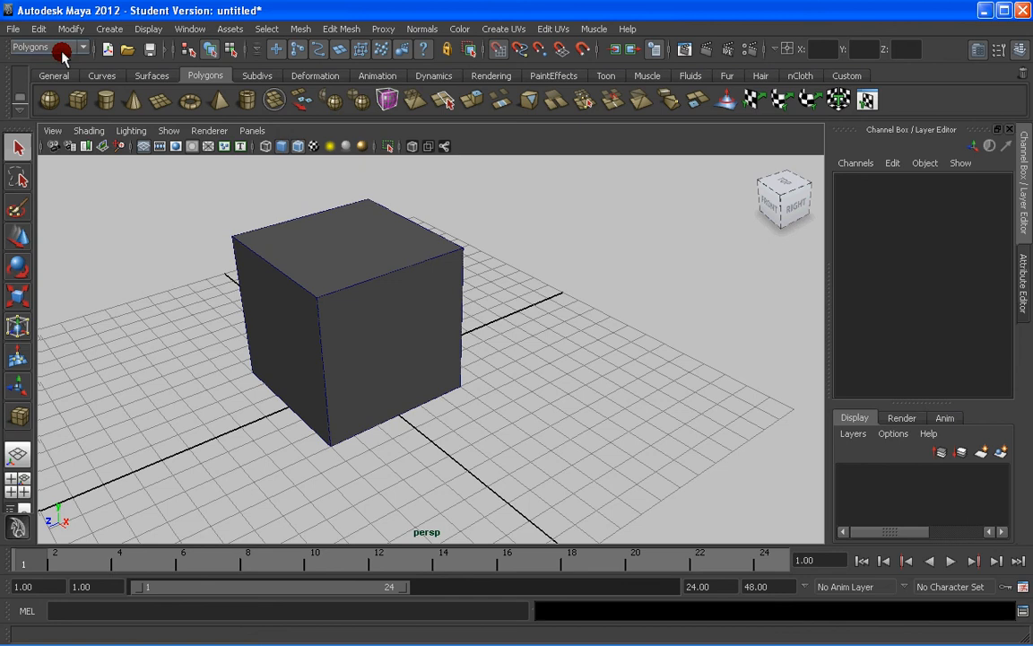
Draw a CV curve on the grid in front of the cube and reshape its control vertex
click(110, 29)
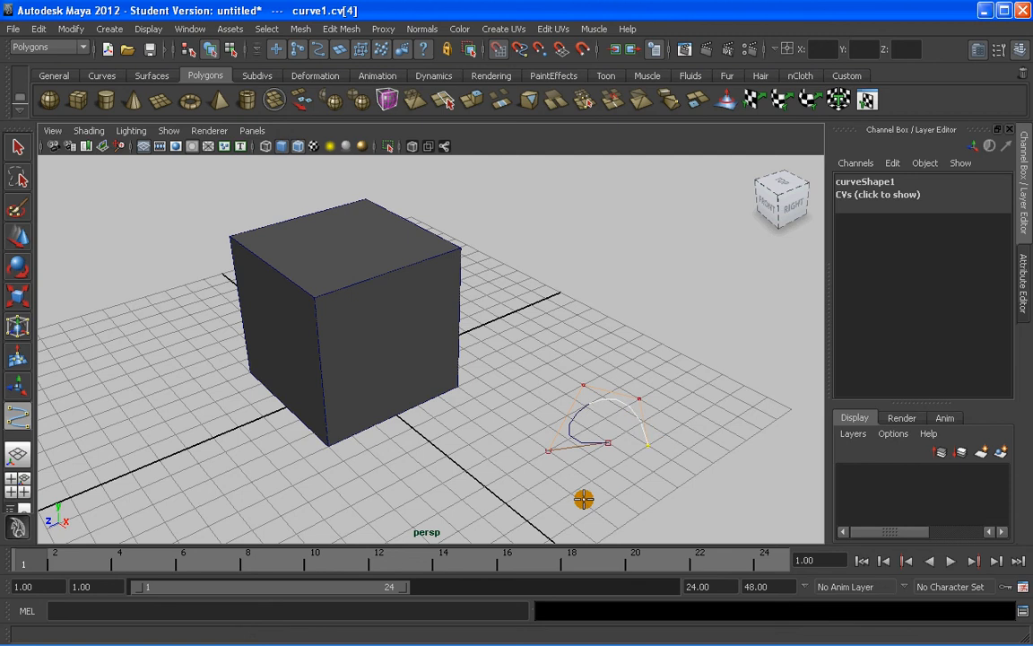
drag(583, 499, 511, 391)
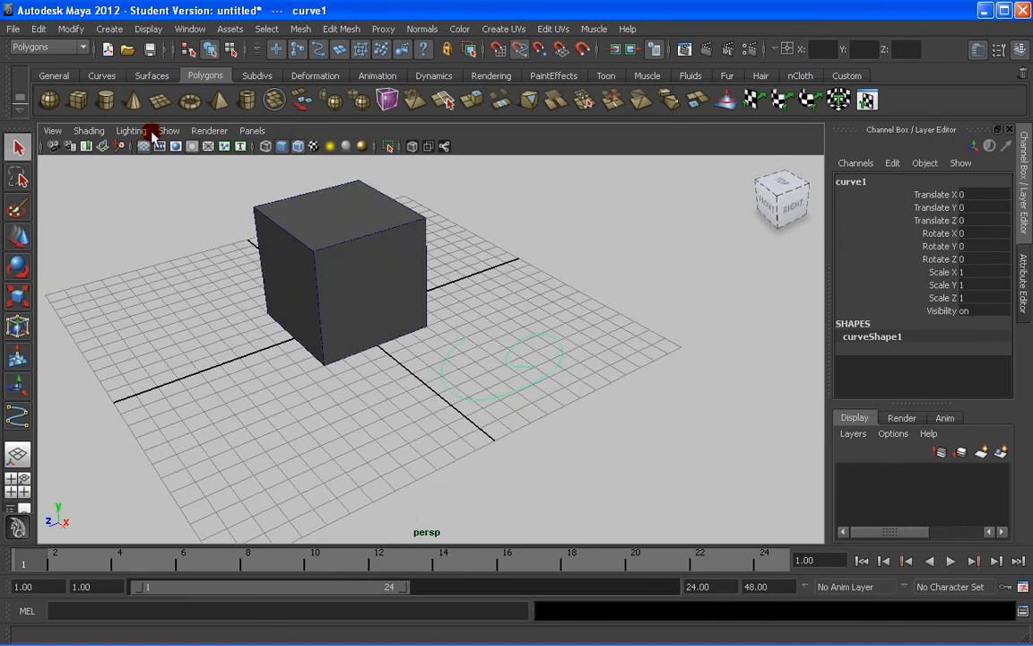
click(108, 28)
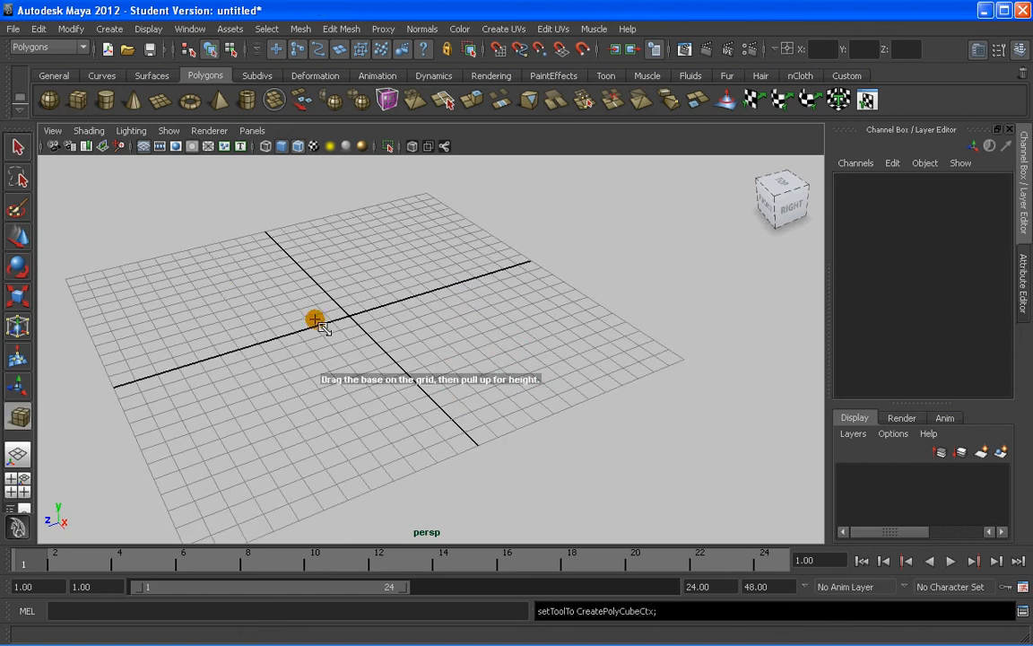
Draw a new polygon cube near the grid centre, select it, and start the EP Curve Tool from the Create menu
drag(316, 320, 344, 362)
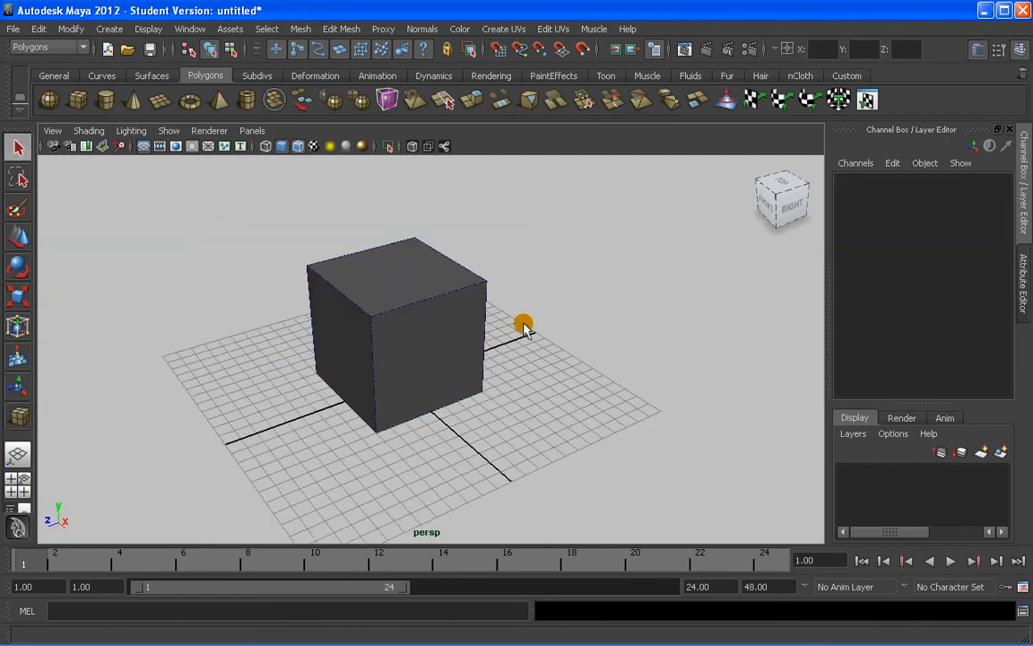
click(399, 332)
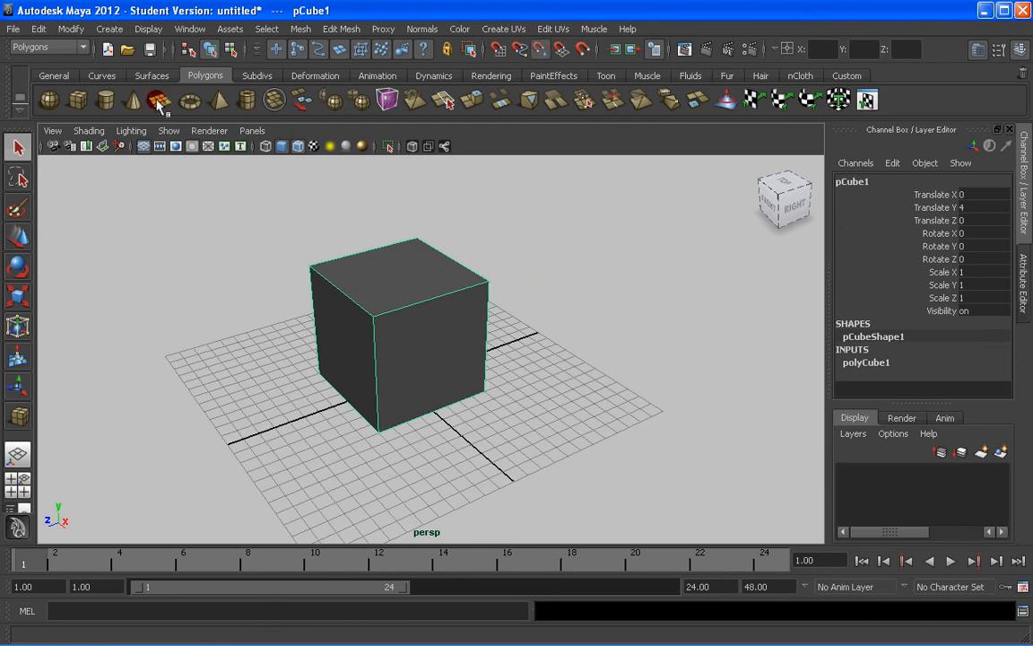
click(110, 29)
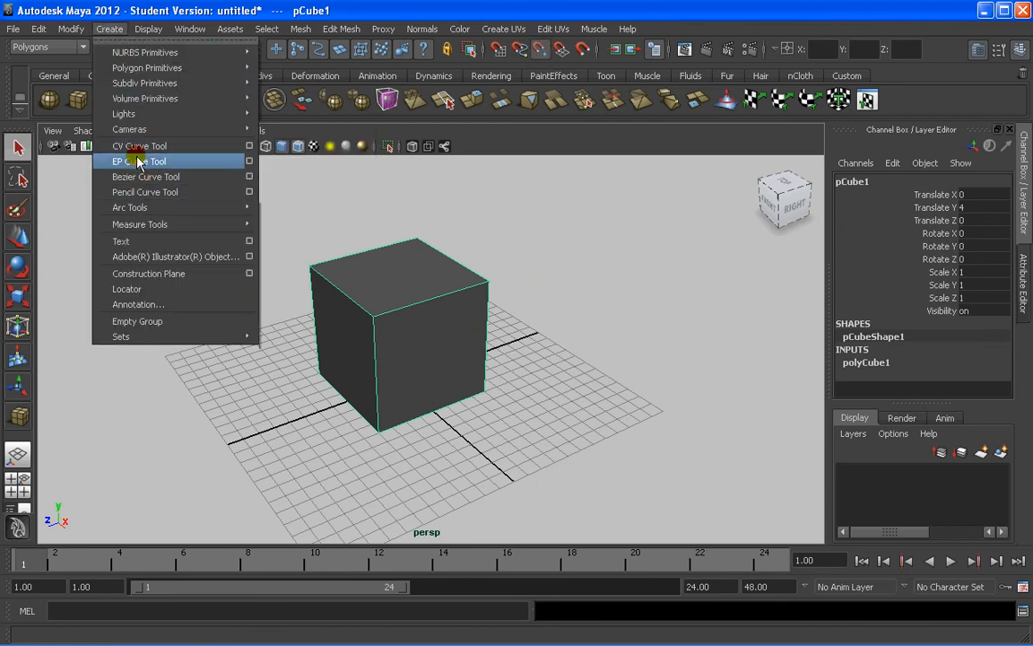
click(140, 162)
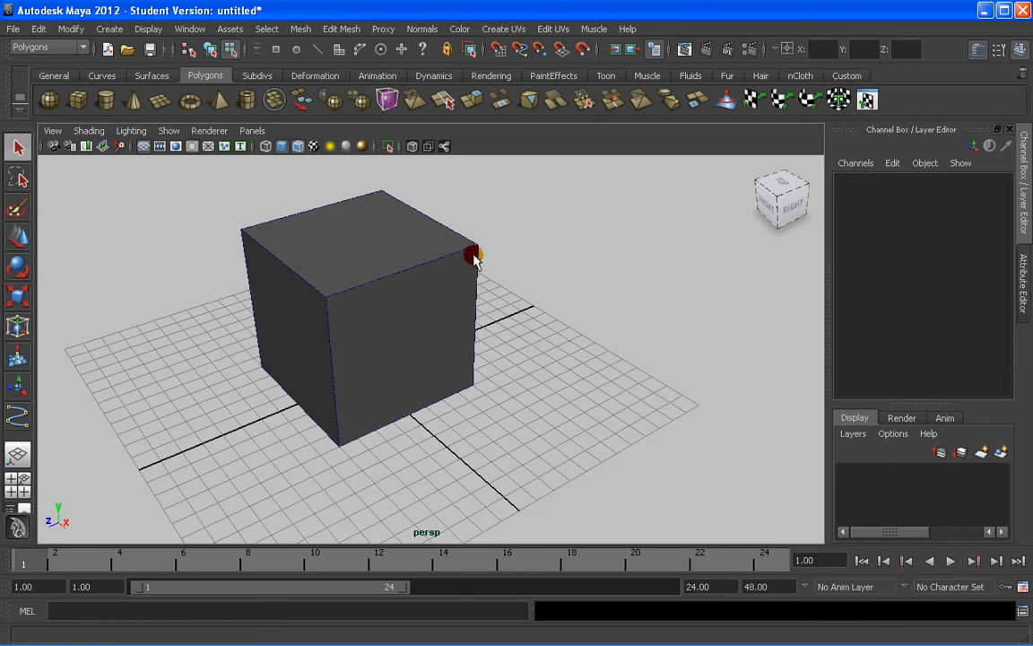
mouse_move(272, 43)
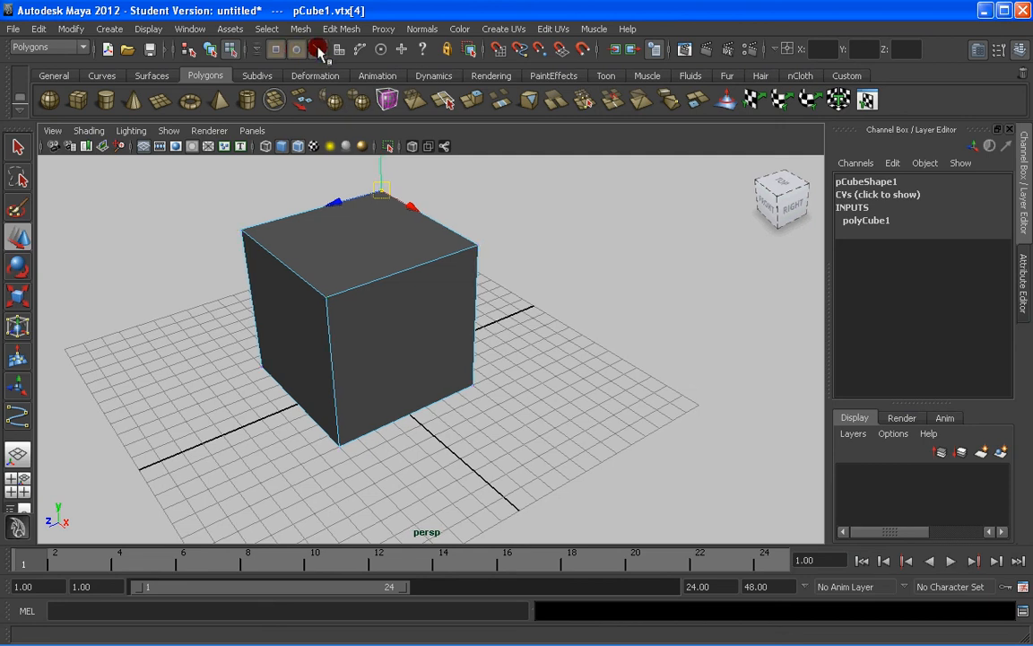
mouse_move(348, 75)
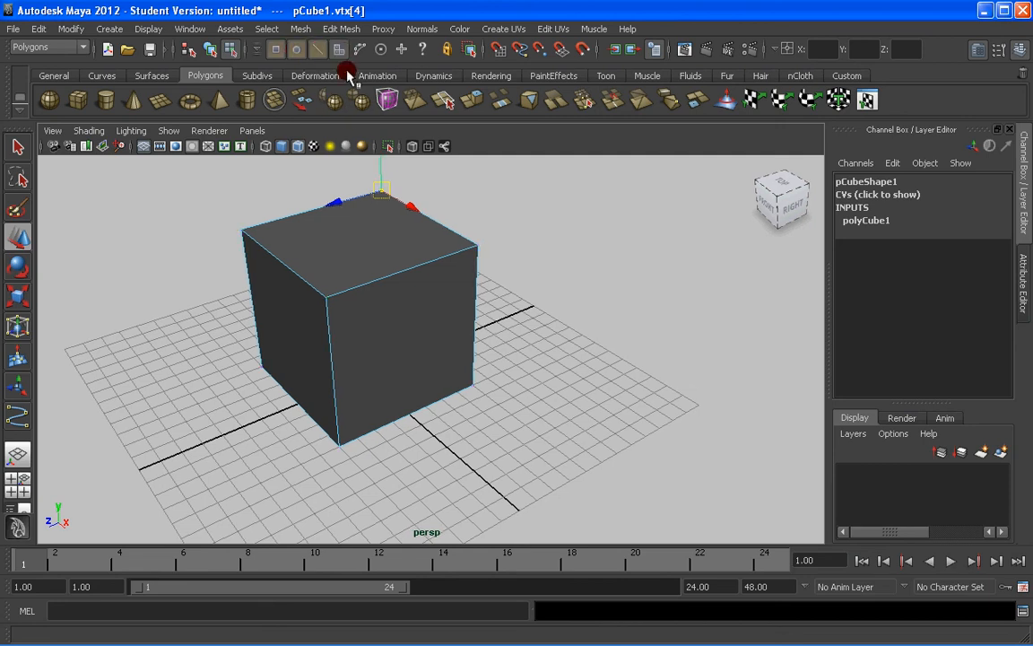